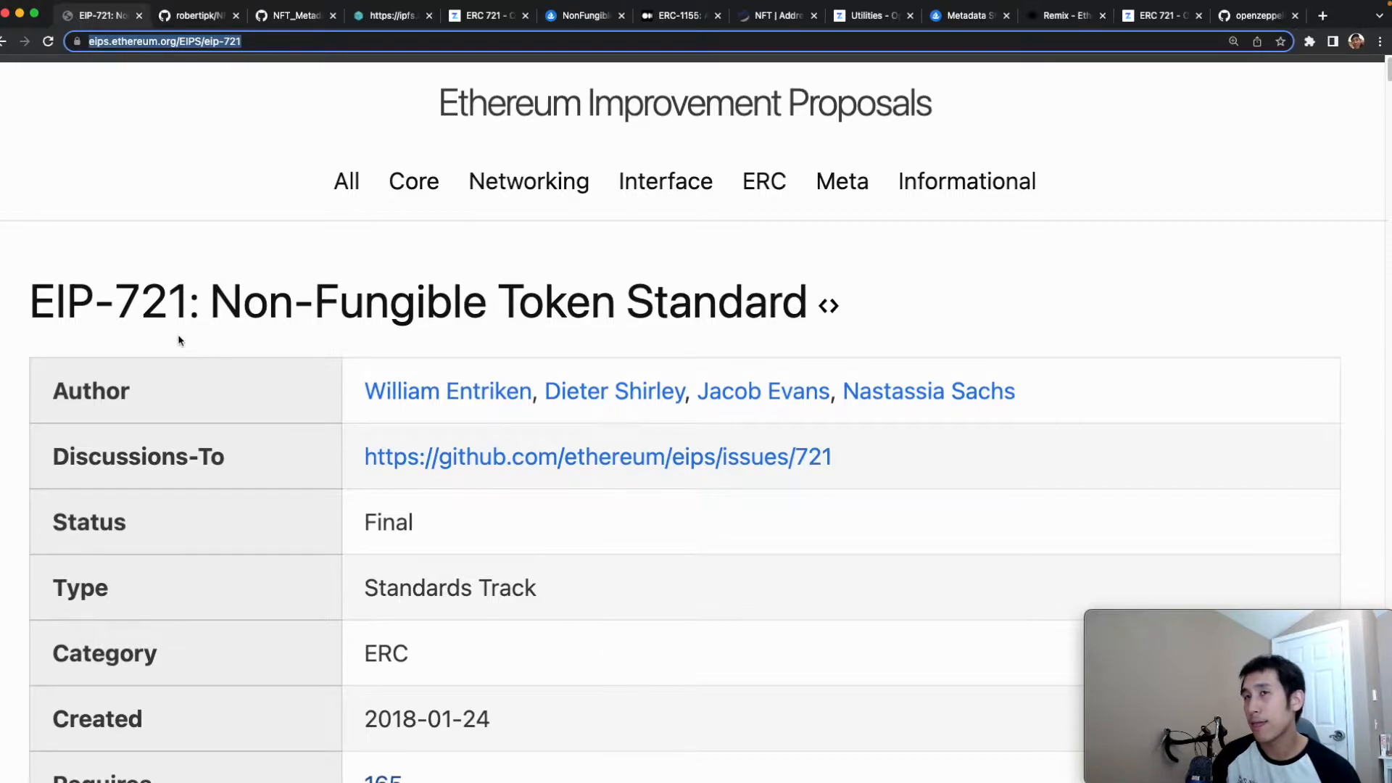
pyautogui.moveTo(546, 555)
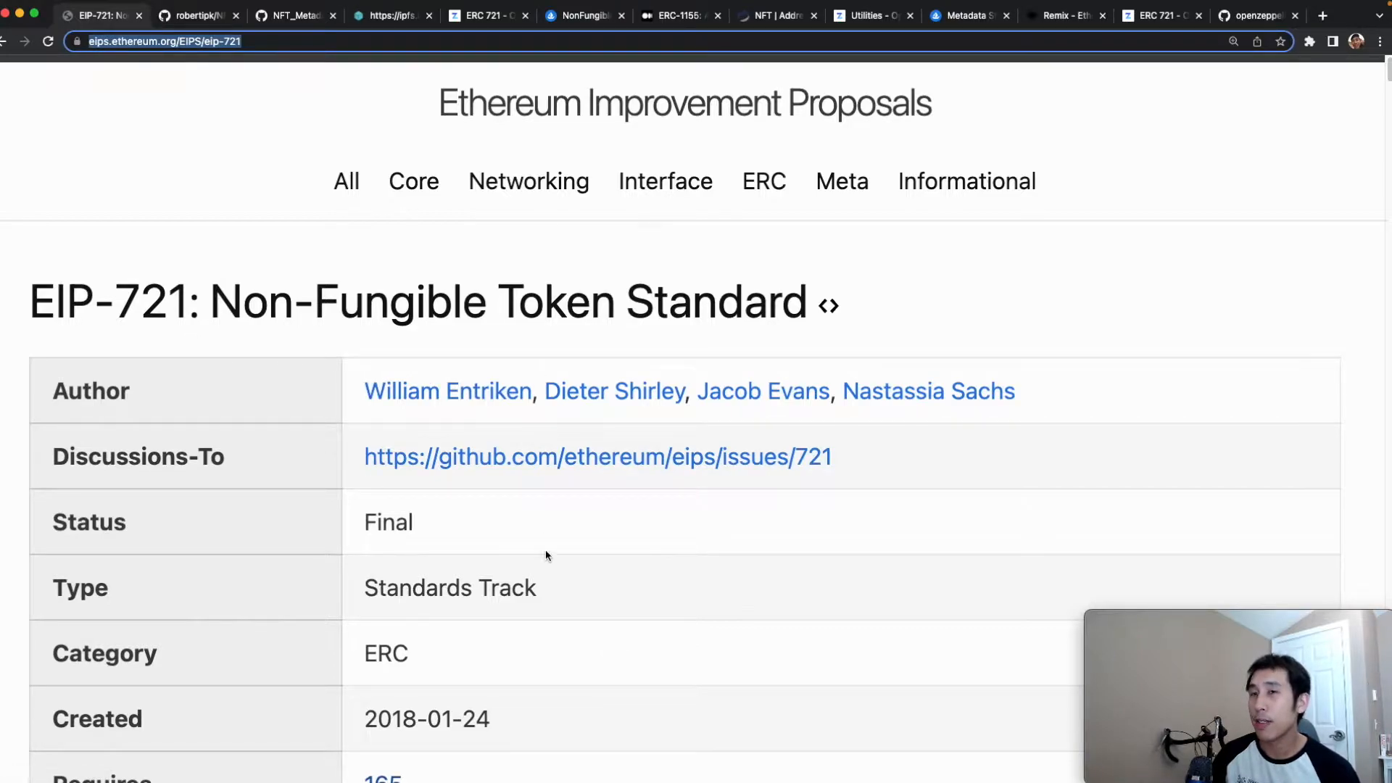
pyautogui.moveTo(679, 571)
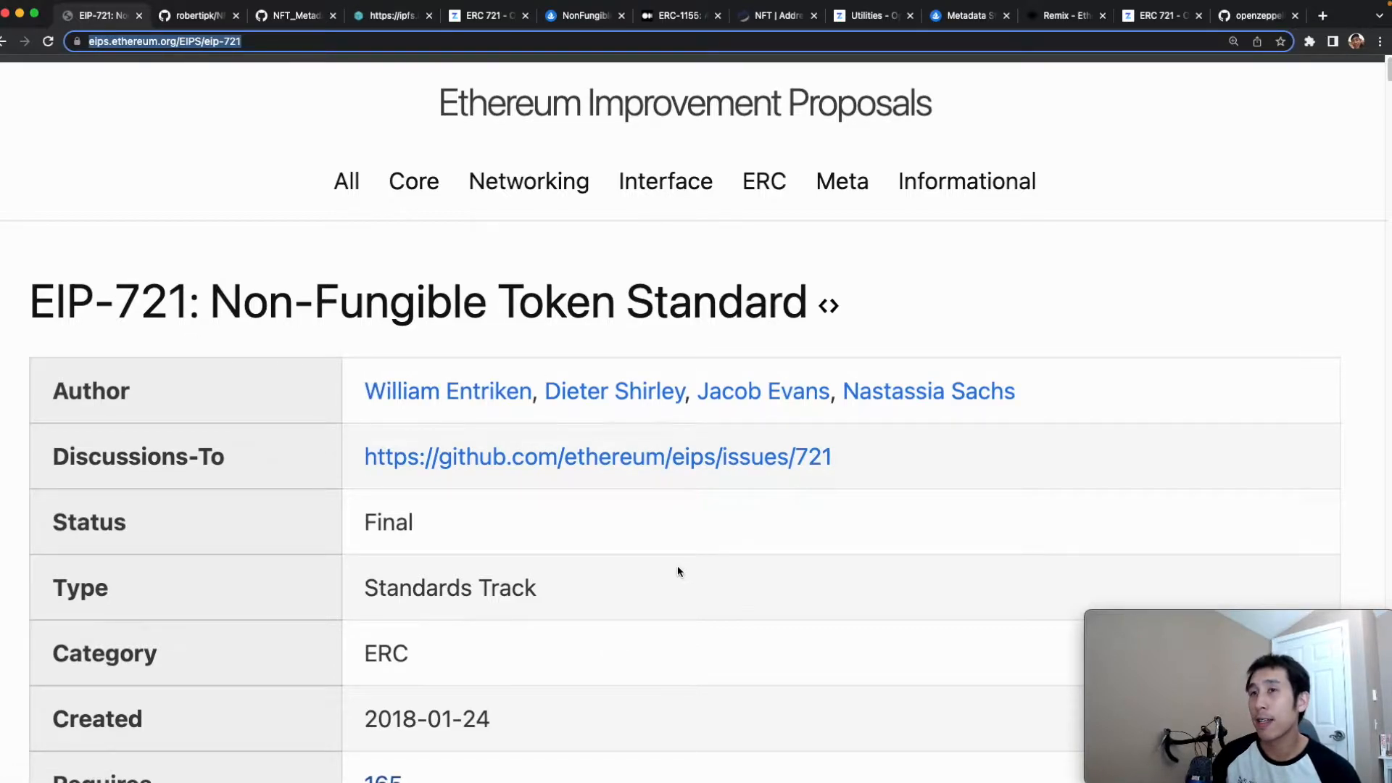
pyautogui.moveTo(741, 354)
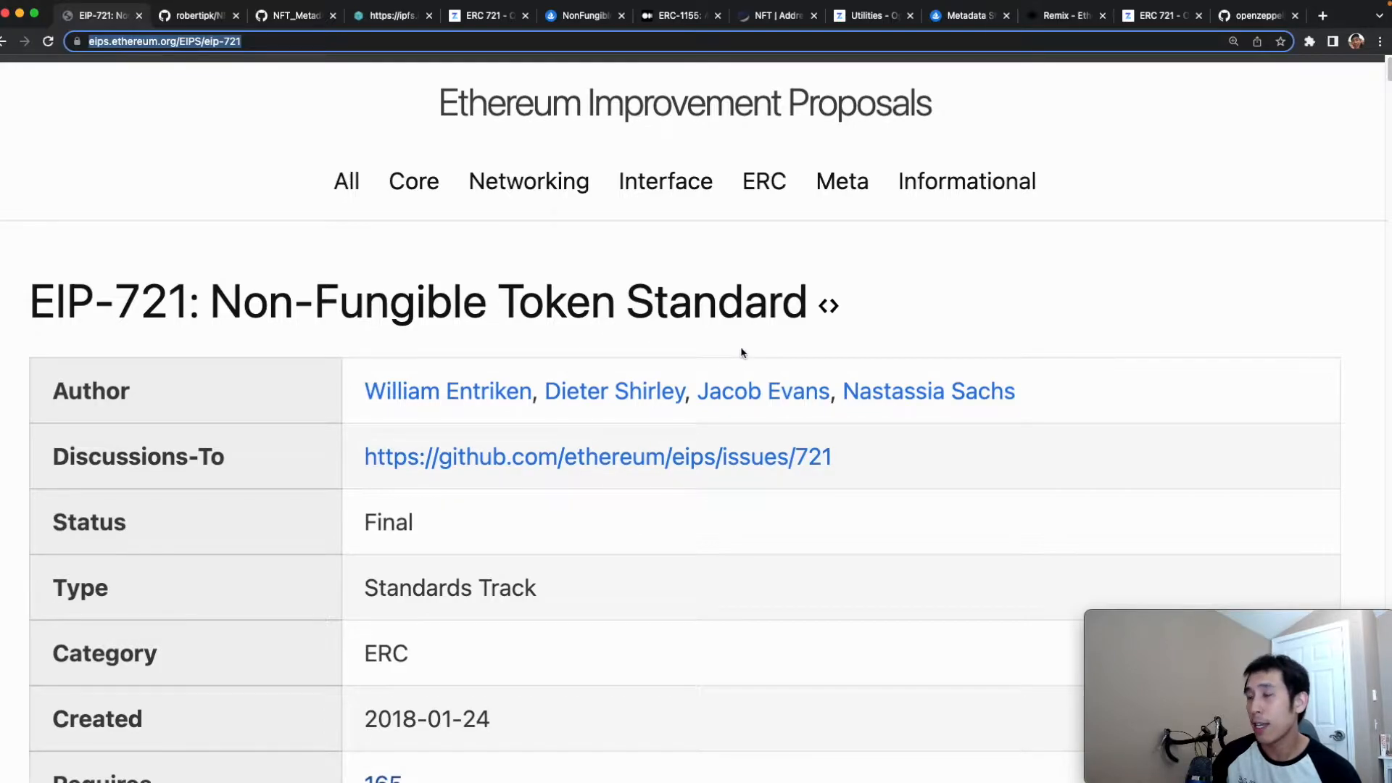
# Step: Switch to the GitHub tab showing OpenZeppelin's ERC721.sol source
pyautogui.click(1061, 15)
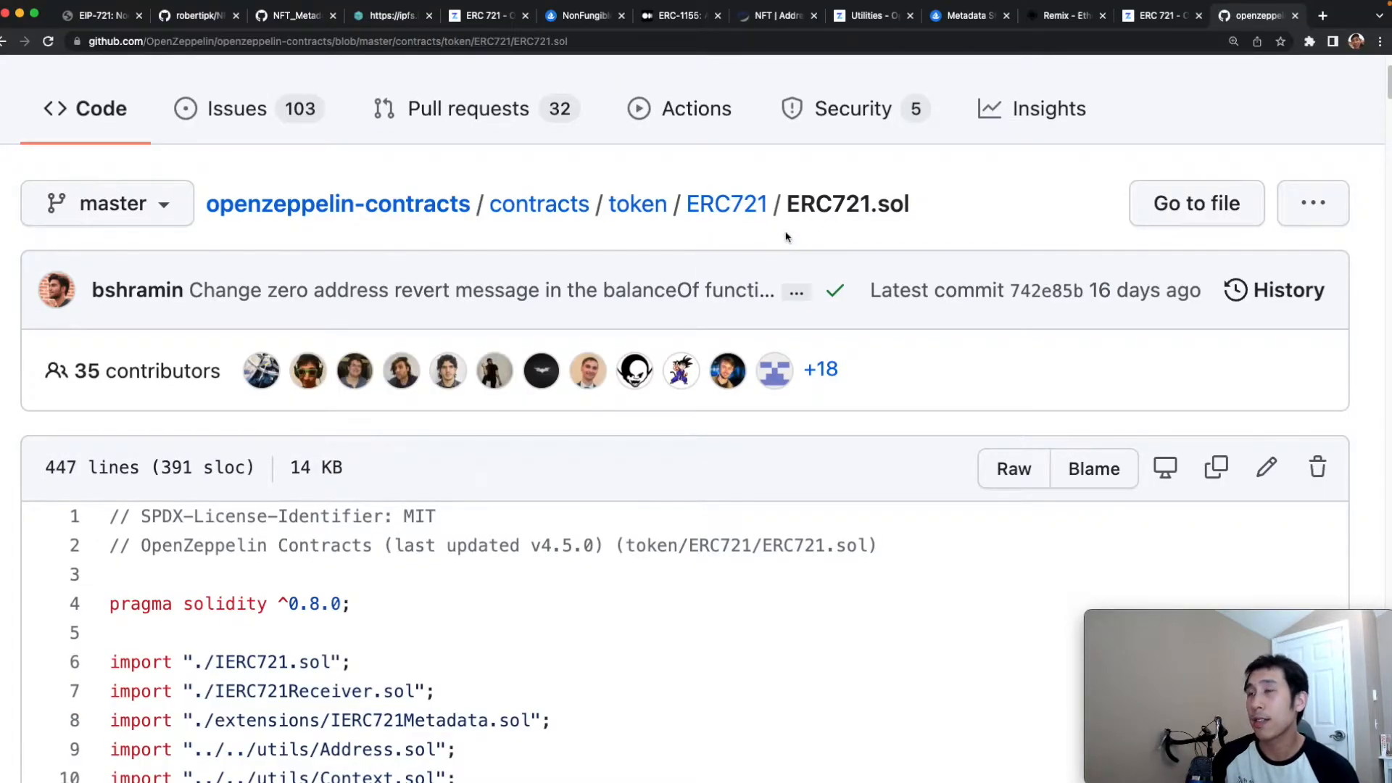
pyautogui.scroll(-3)
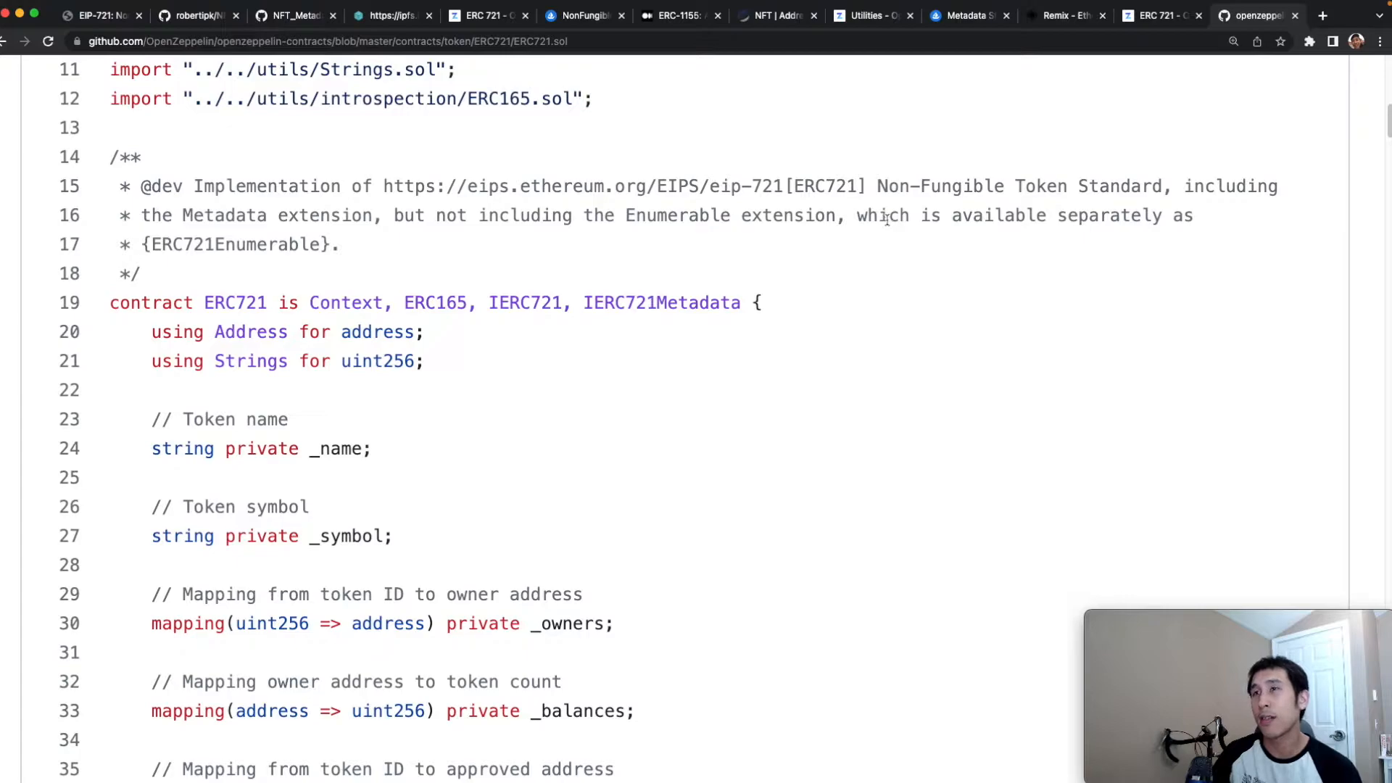
pyautogui.scroll(-3)
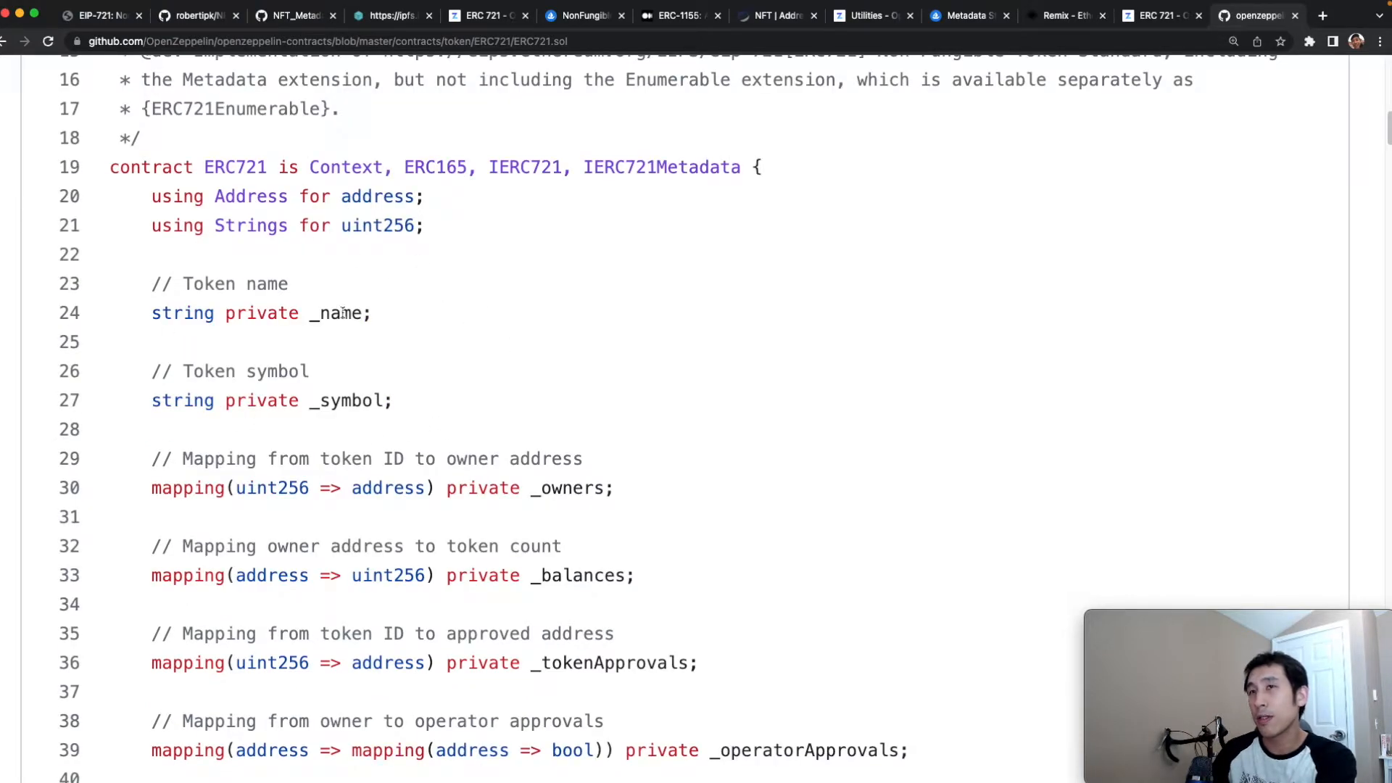
pyautogui.moveTo(373, 419)
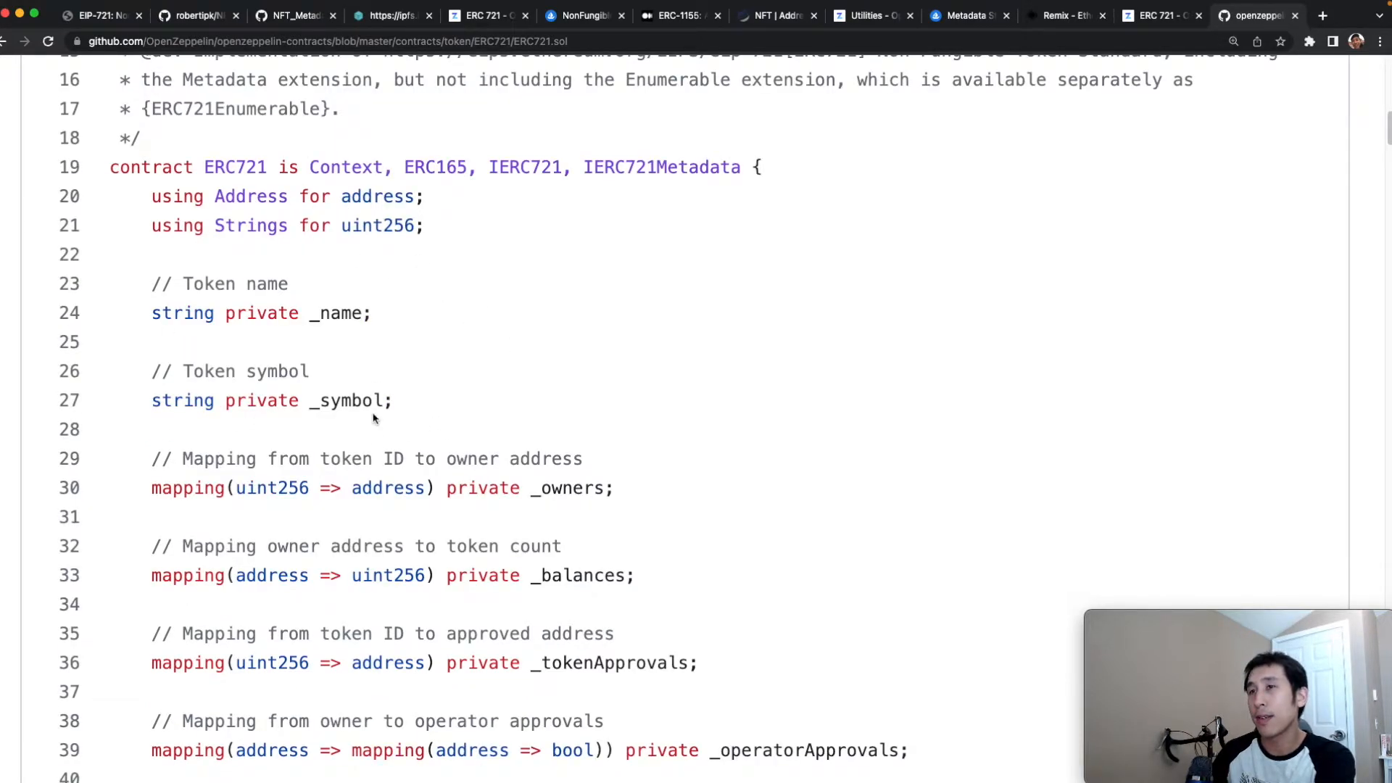
pyautogui.scroll(-3)
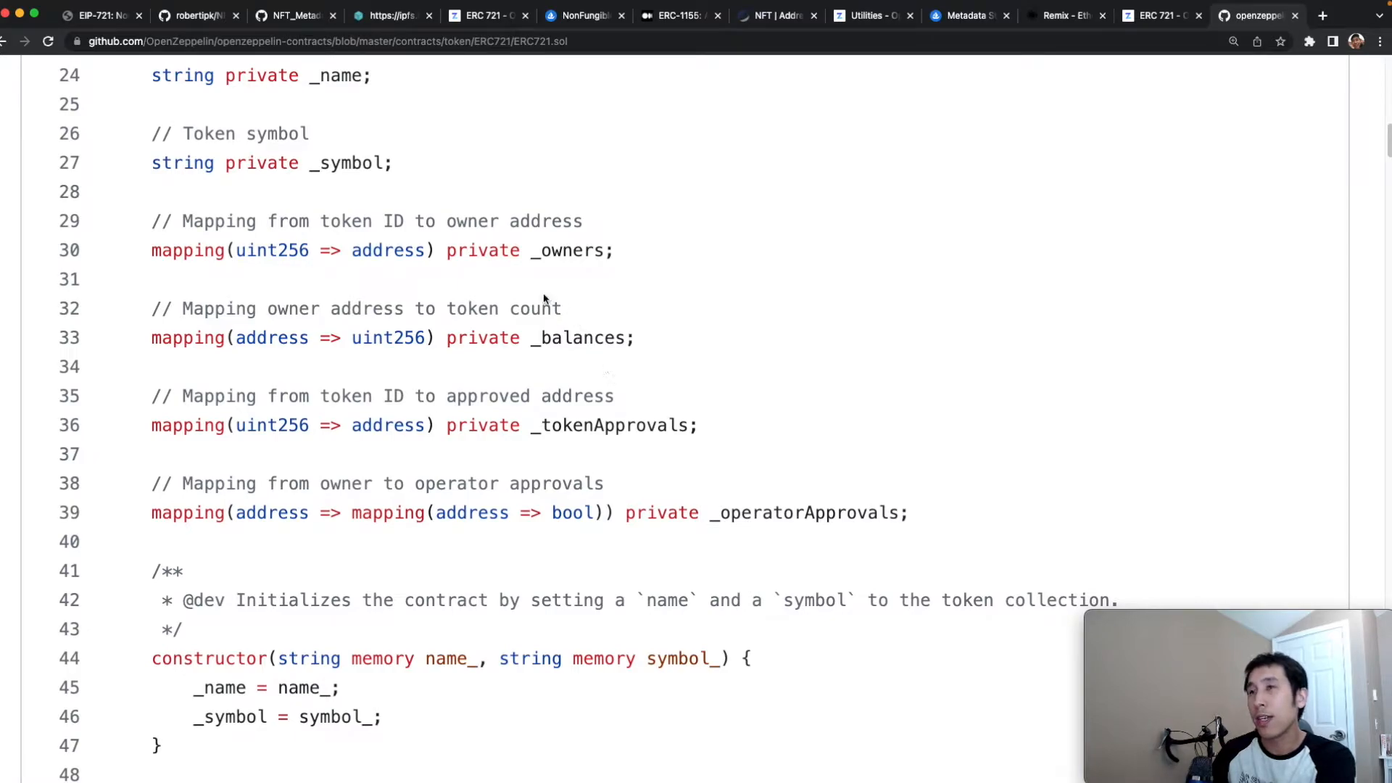
pyautogui.moveTo(677, 411)
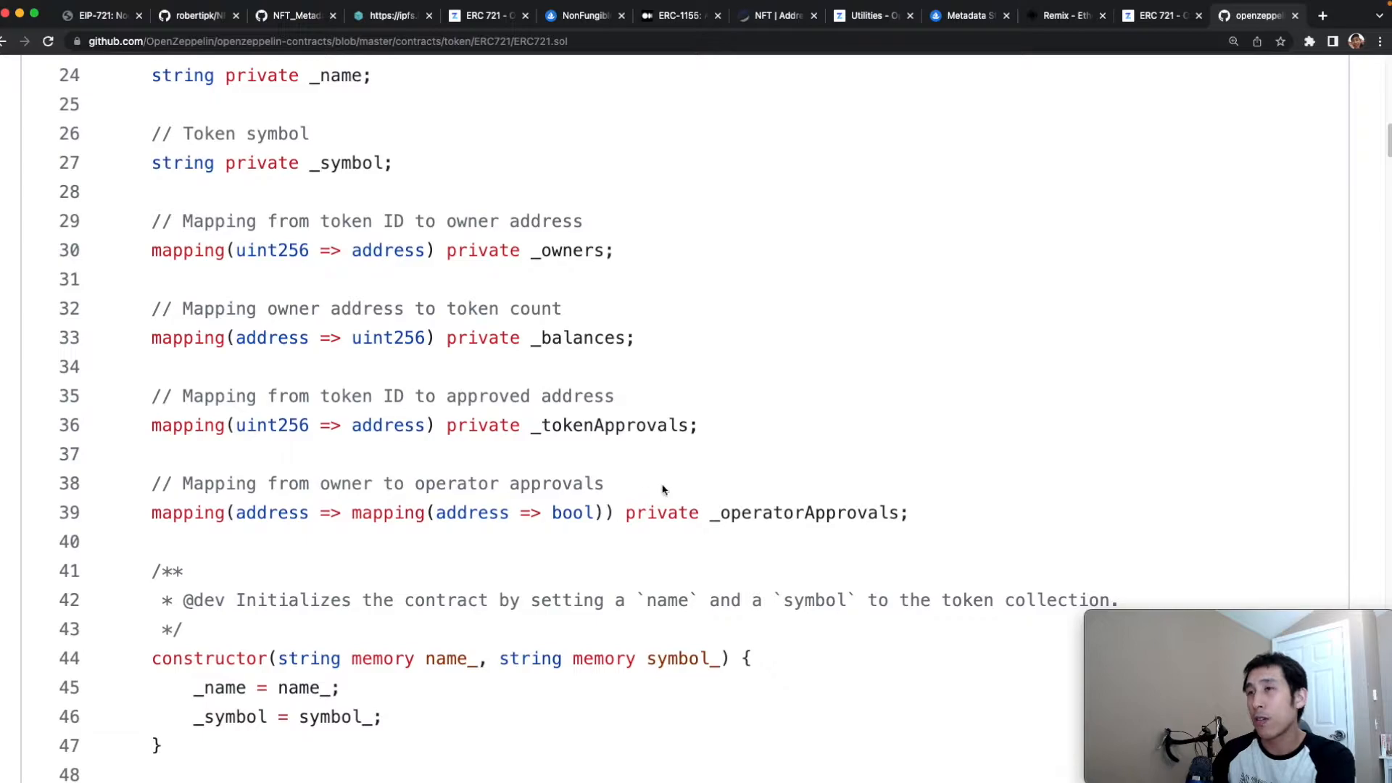
pyautogui.moveTo(460, 429)
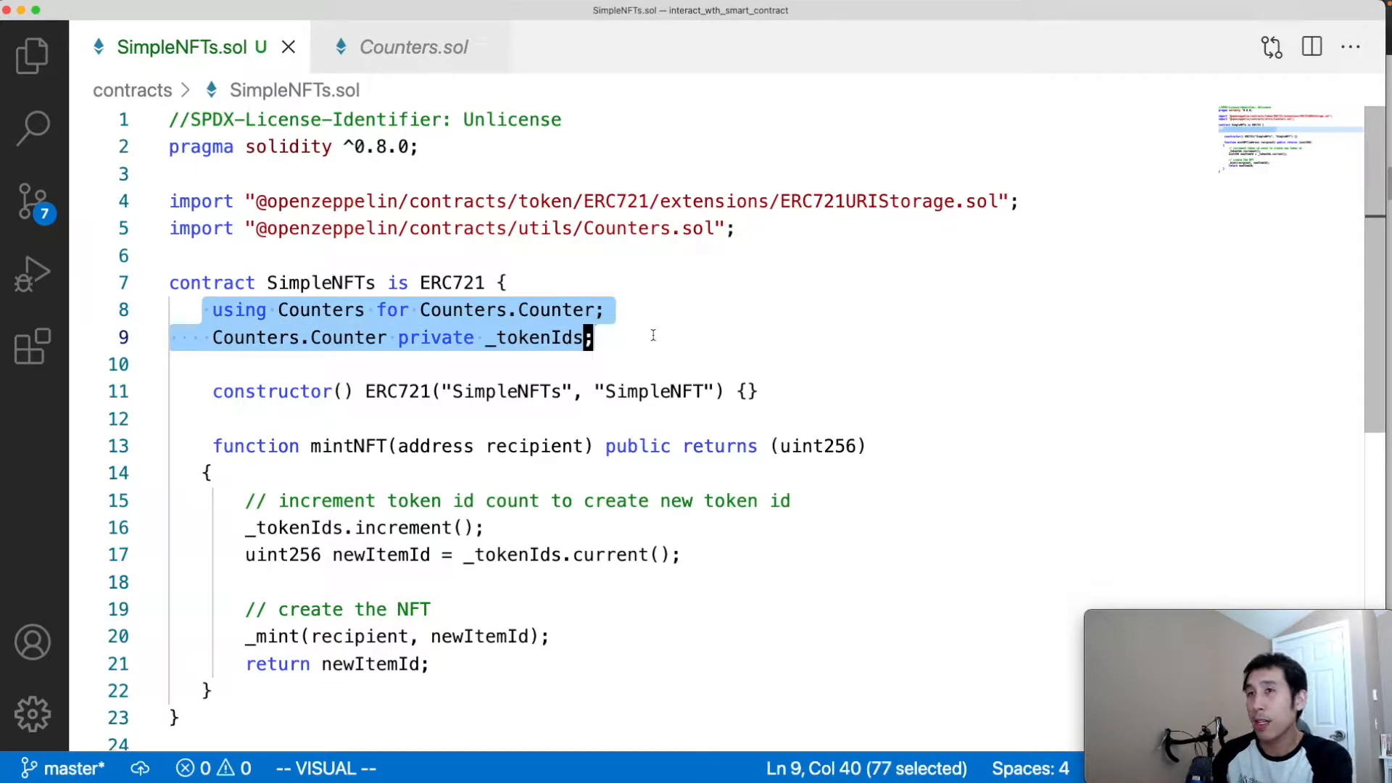
pyautogui.press('Escape')
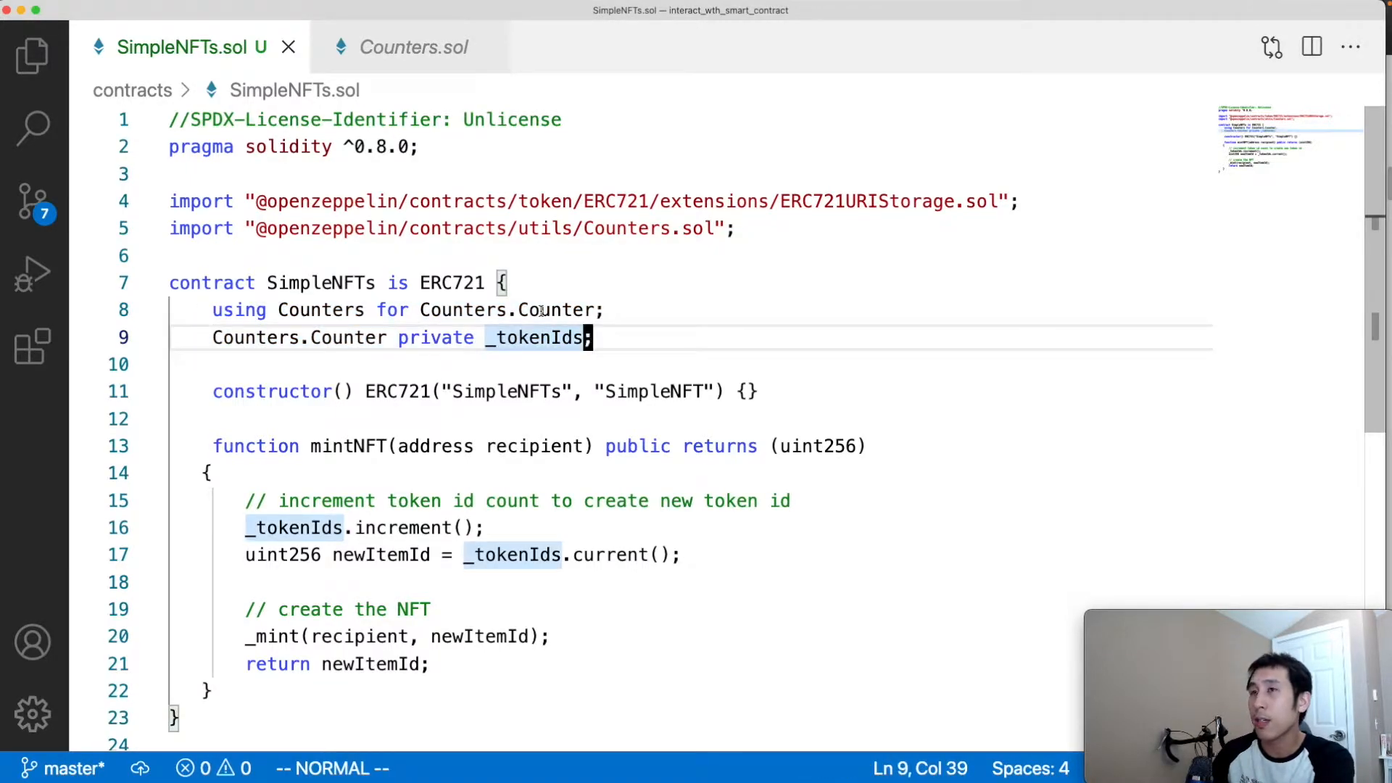
pyautogui.click(414, 46)
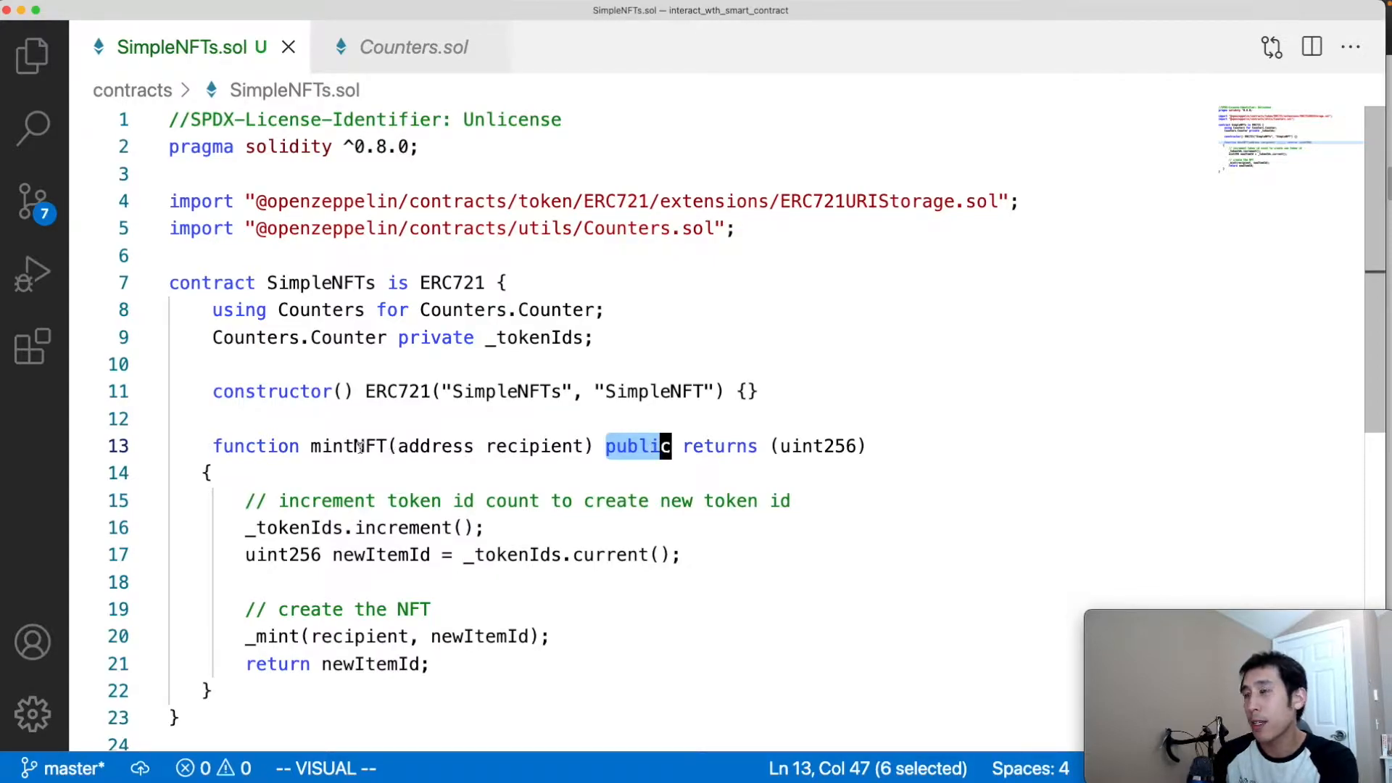
pyautogui.press('Escape')
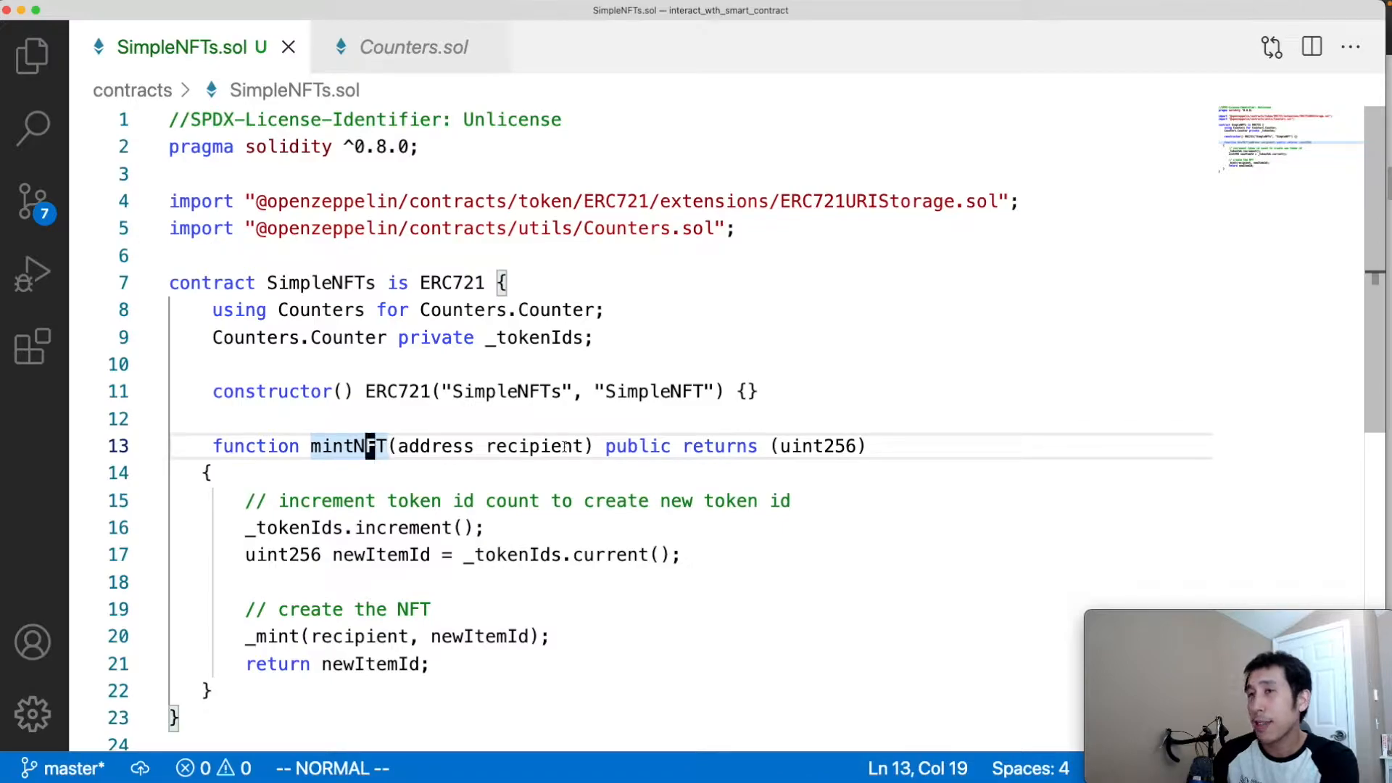
pyautogui.doubleClick(537, 445)
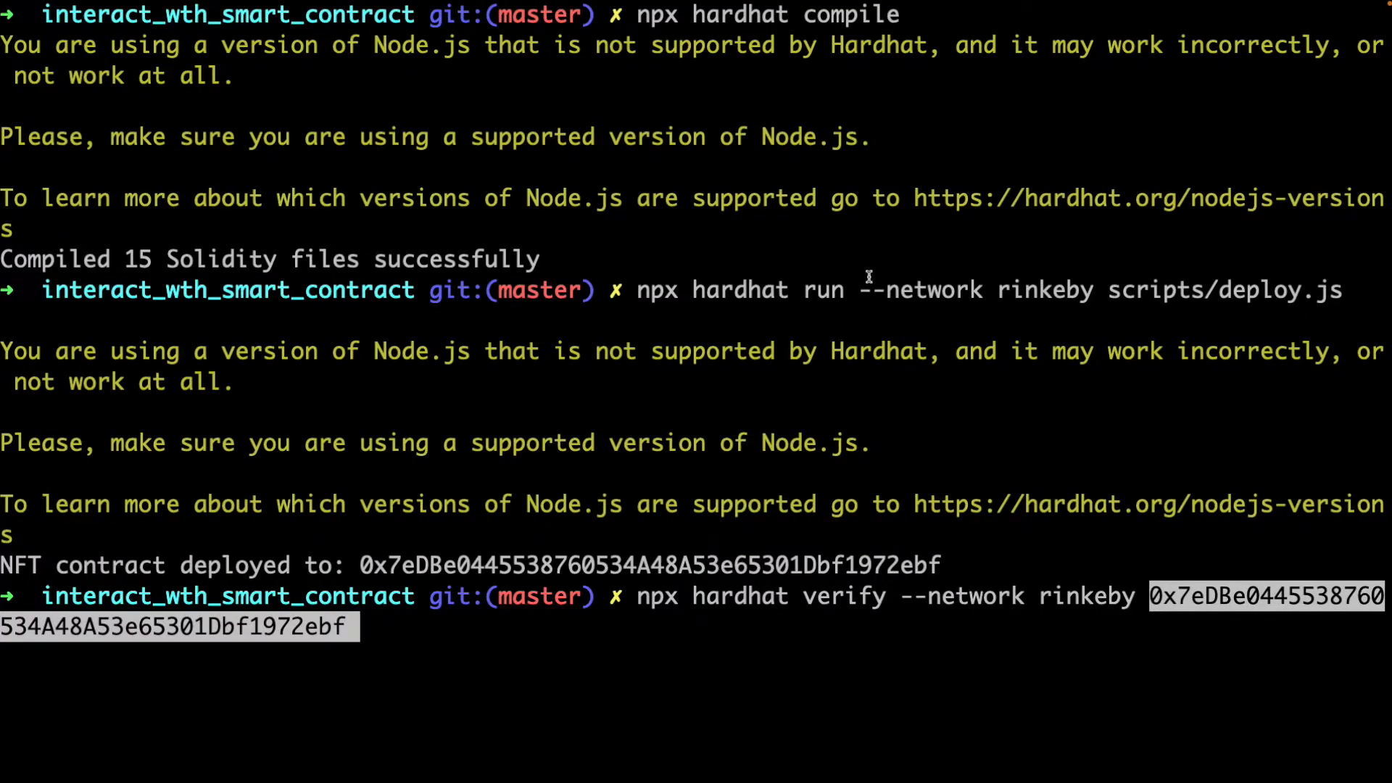
pyautogui.moveTo(957, 350)
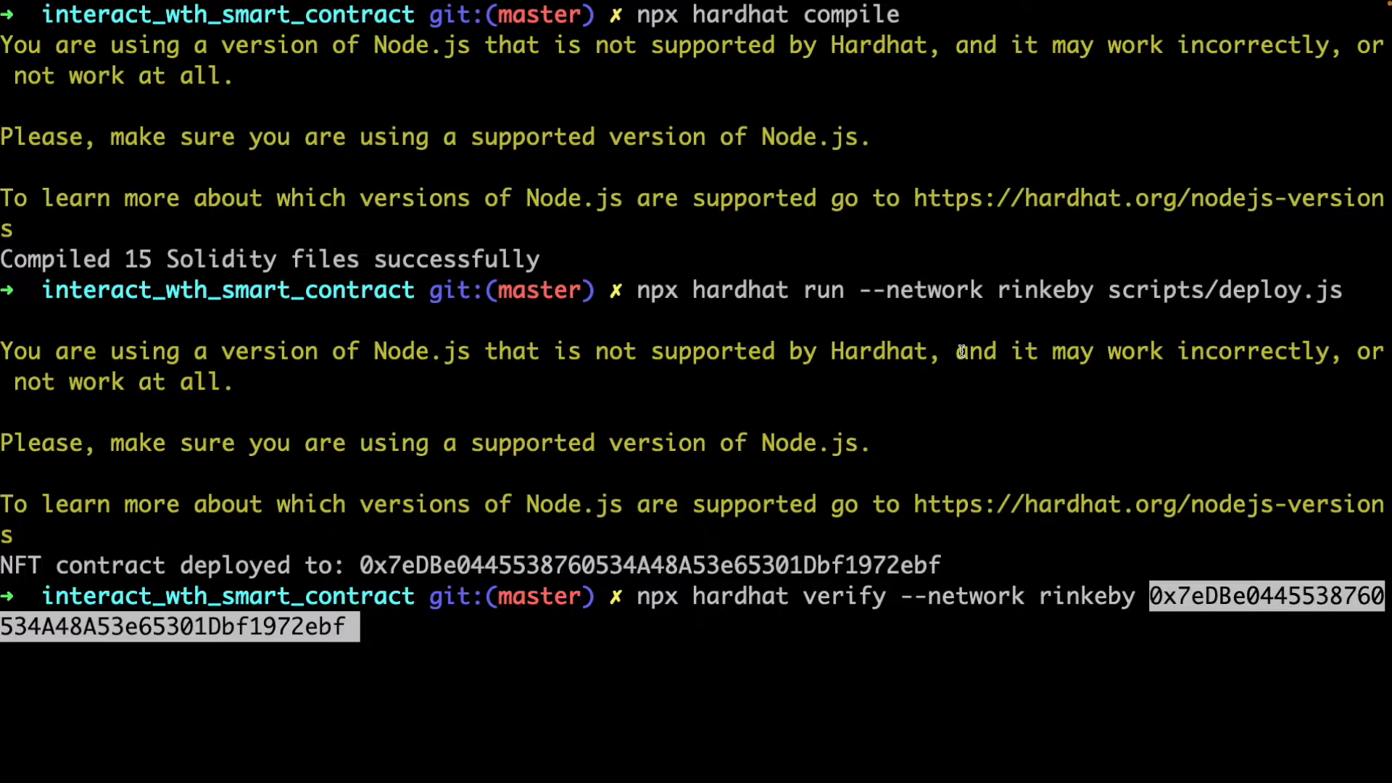
pyautogui.moveTo(846, 648)
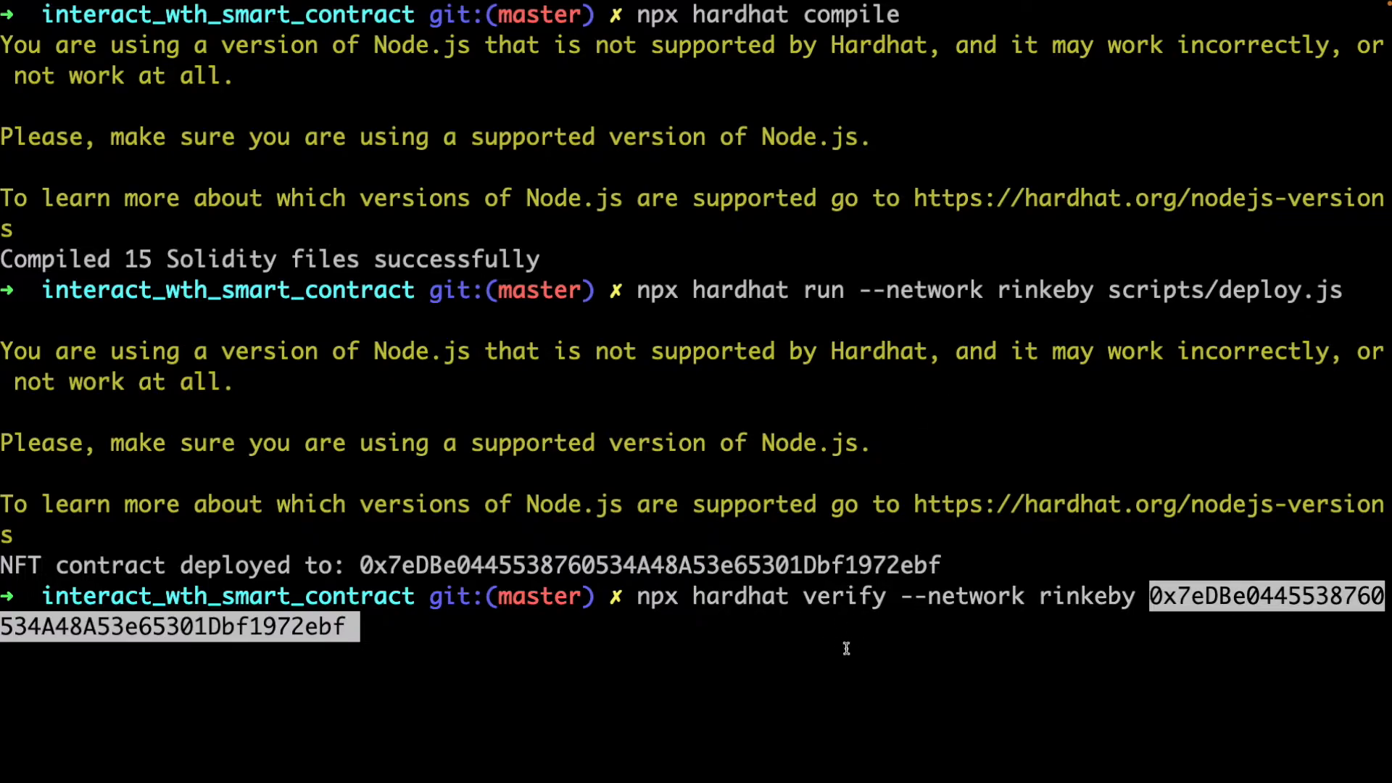
pyautogui.moveTo(896, 649)
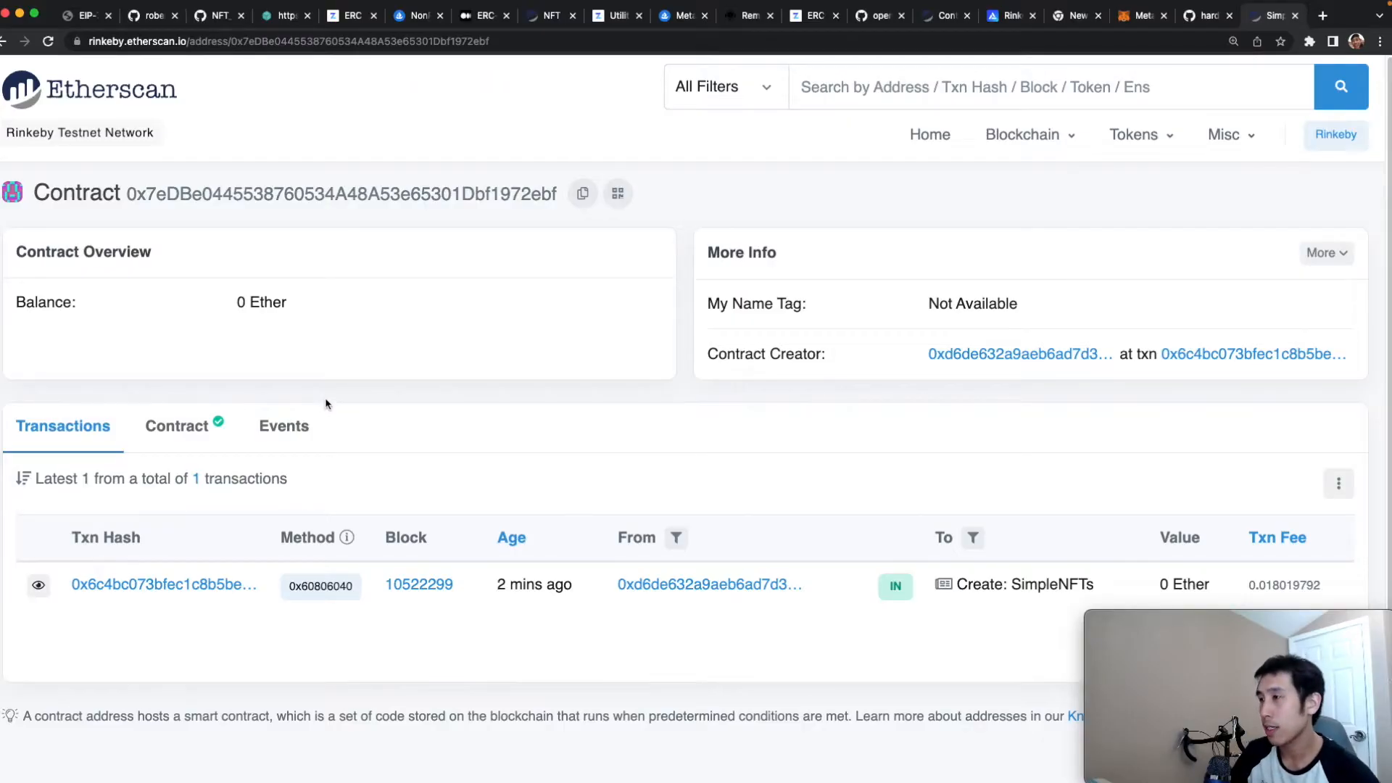
# Step: View the verified SimpleNFTs contract and scroll to its write functions including mintNFT
pyautogui.click(177, 425)
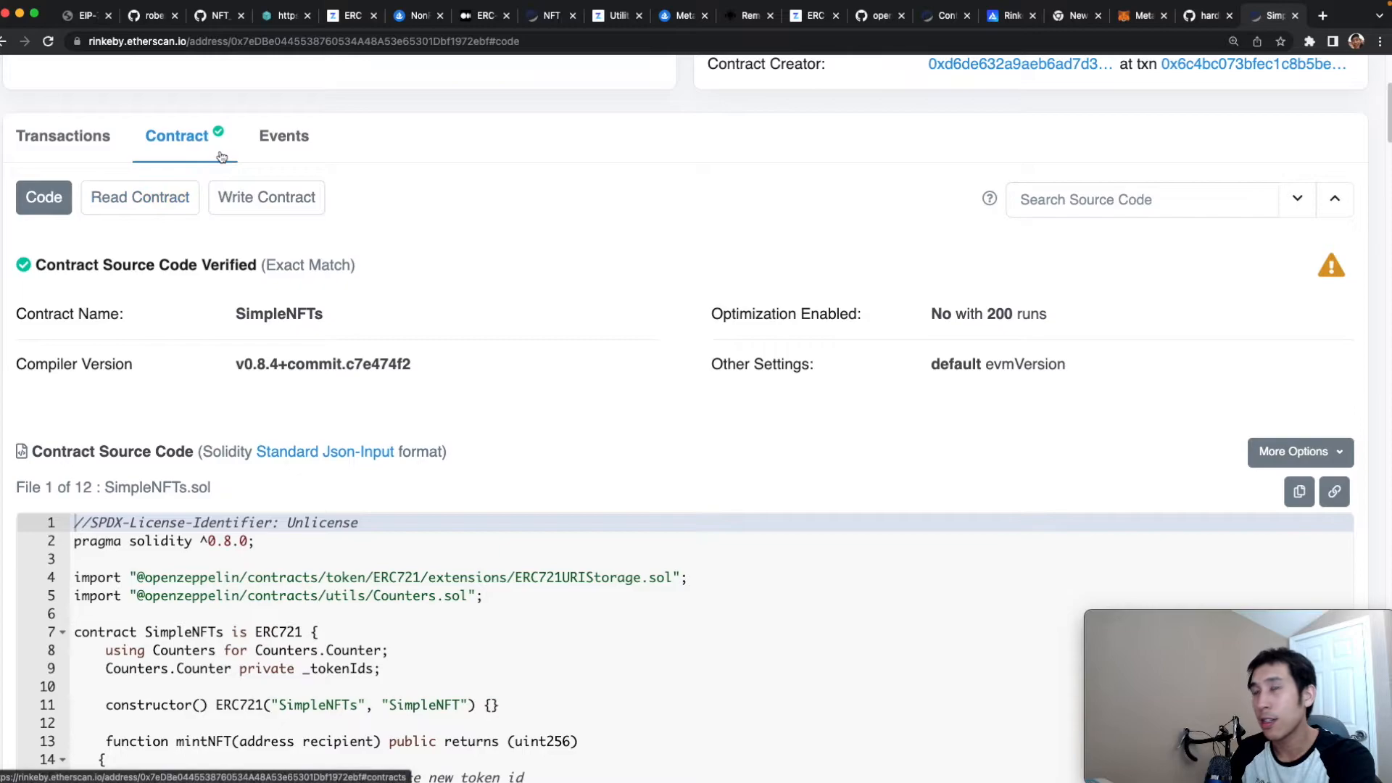
pyautogui.scroll(-3)
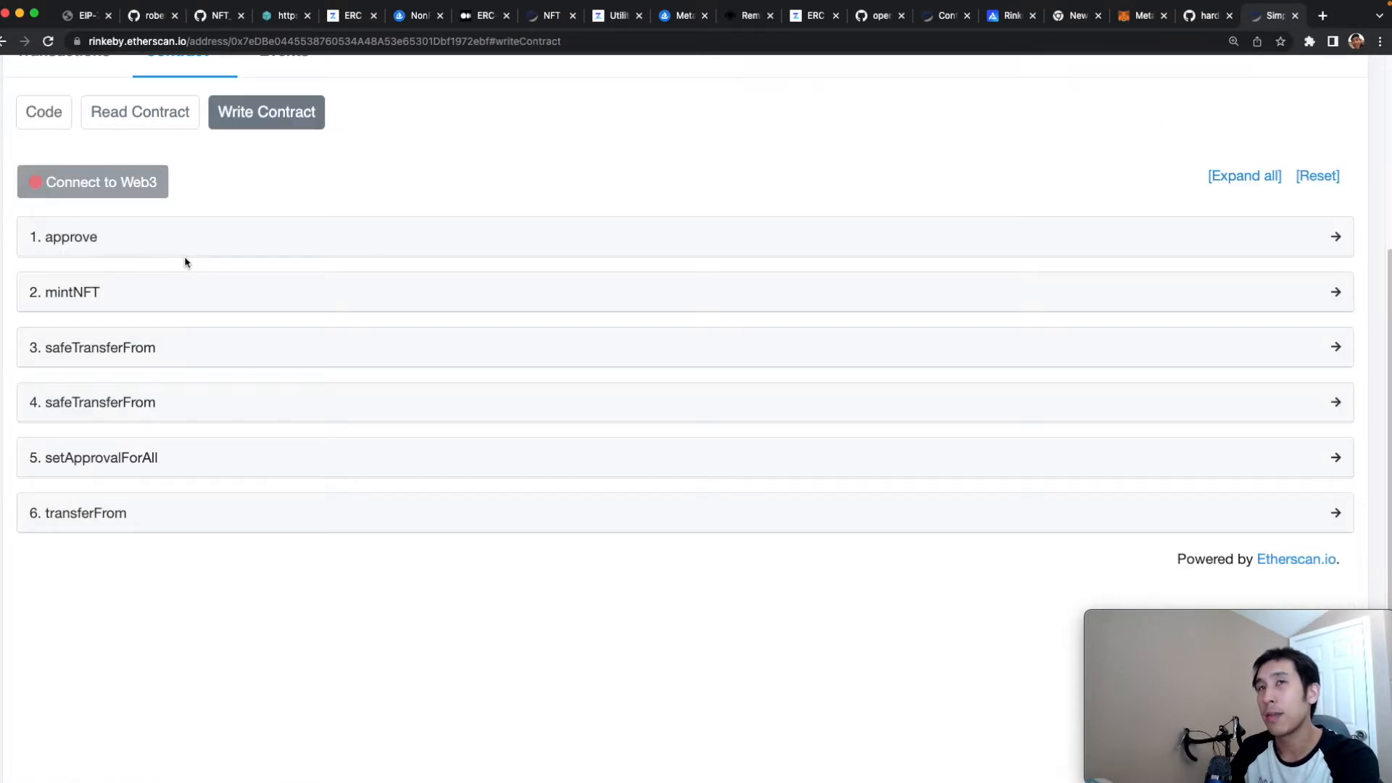
# Step: Connect the MetaMask wallet to the contract and expand the mintNFT function
pyautogui.click(93, 182)
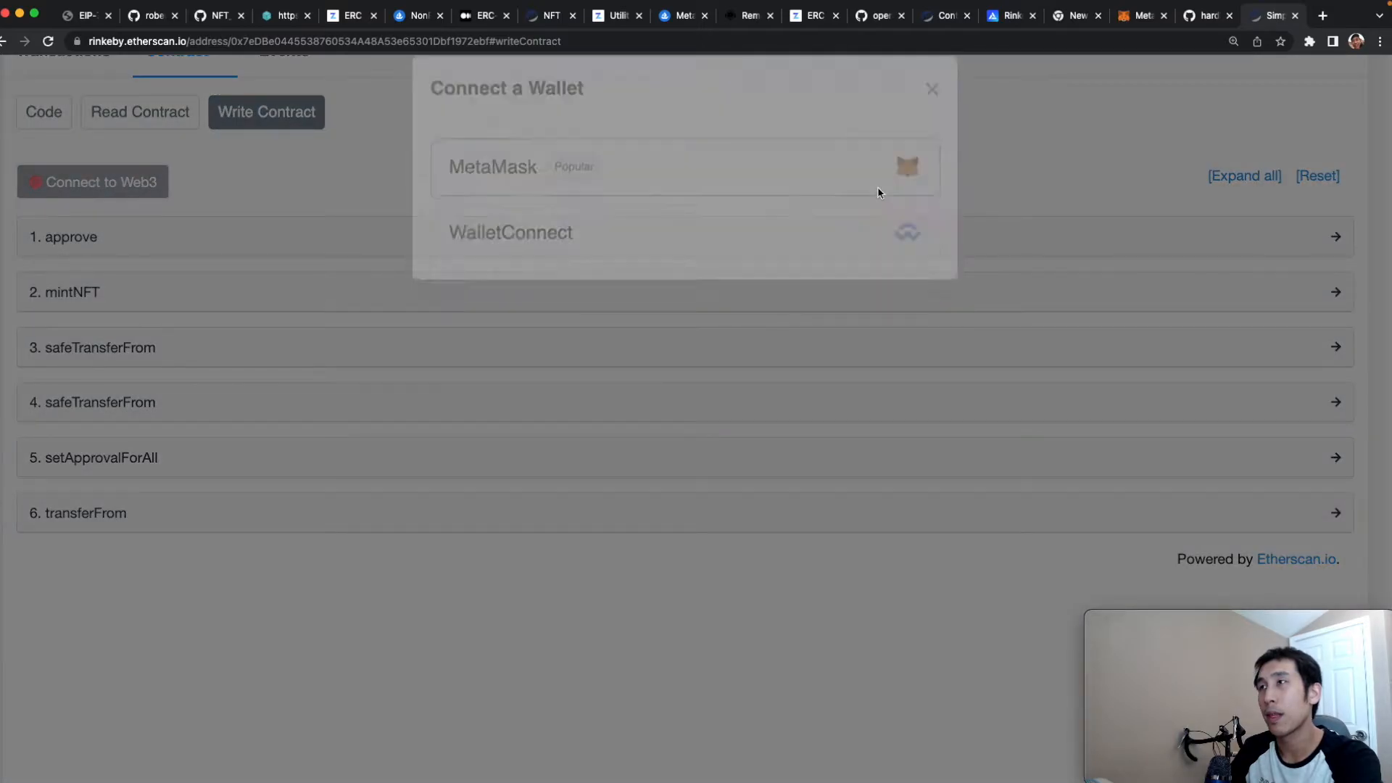
pyautogui.click(492, 167)
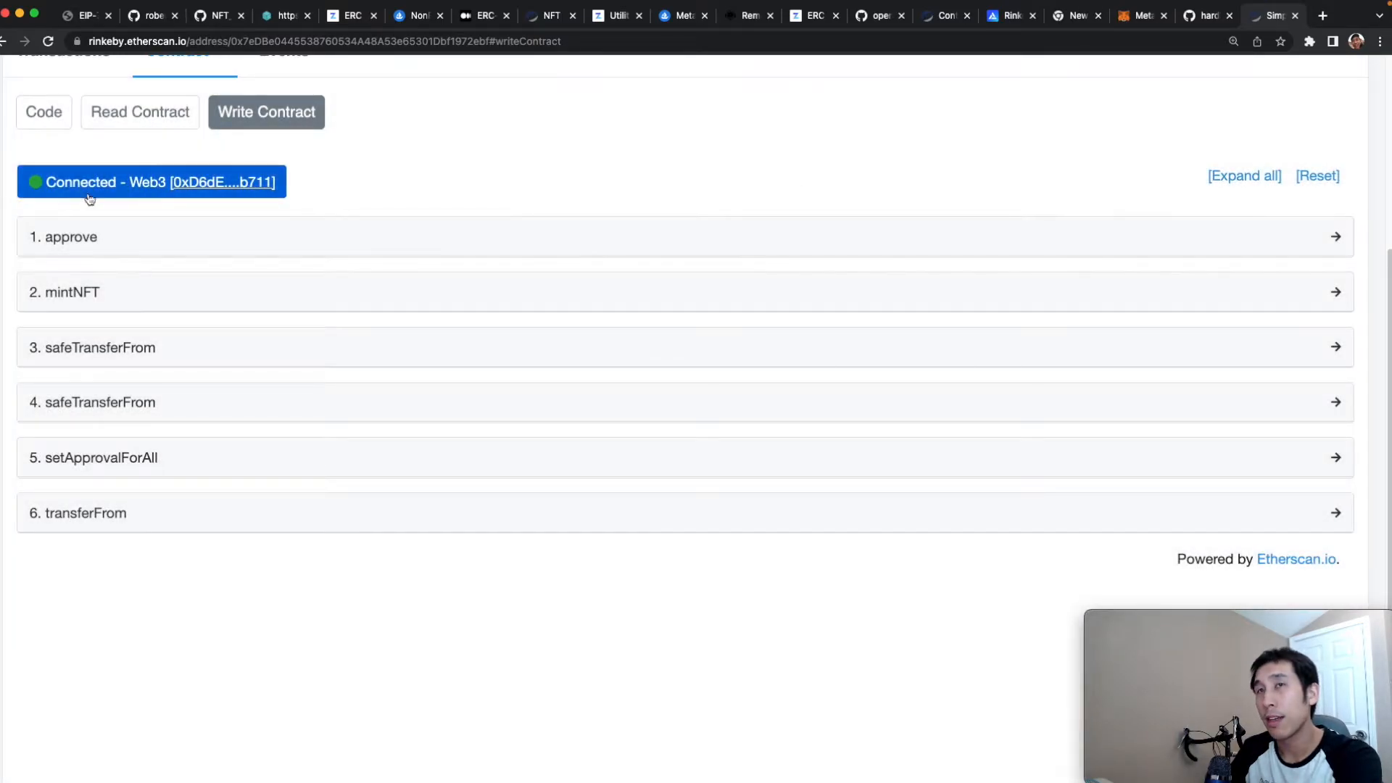
pyautogui.click(65, 291)
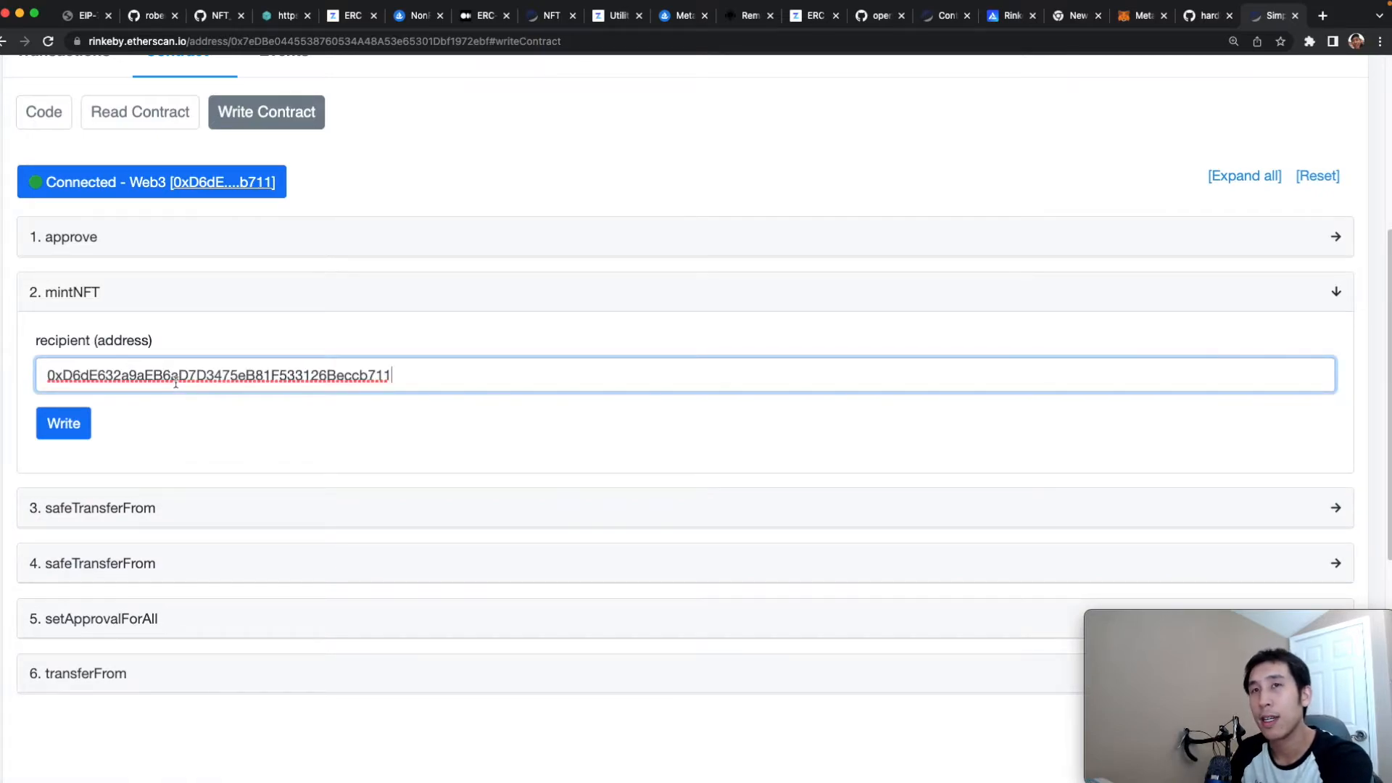
# Step: Mint a SimpleNFTs token to the wallet, confirm in MetaMask, and view the transaction for token ID 1
pyautogui.click(62, 422)
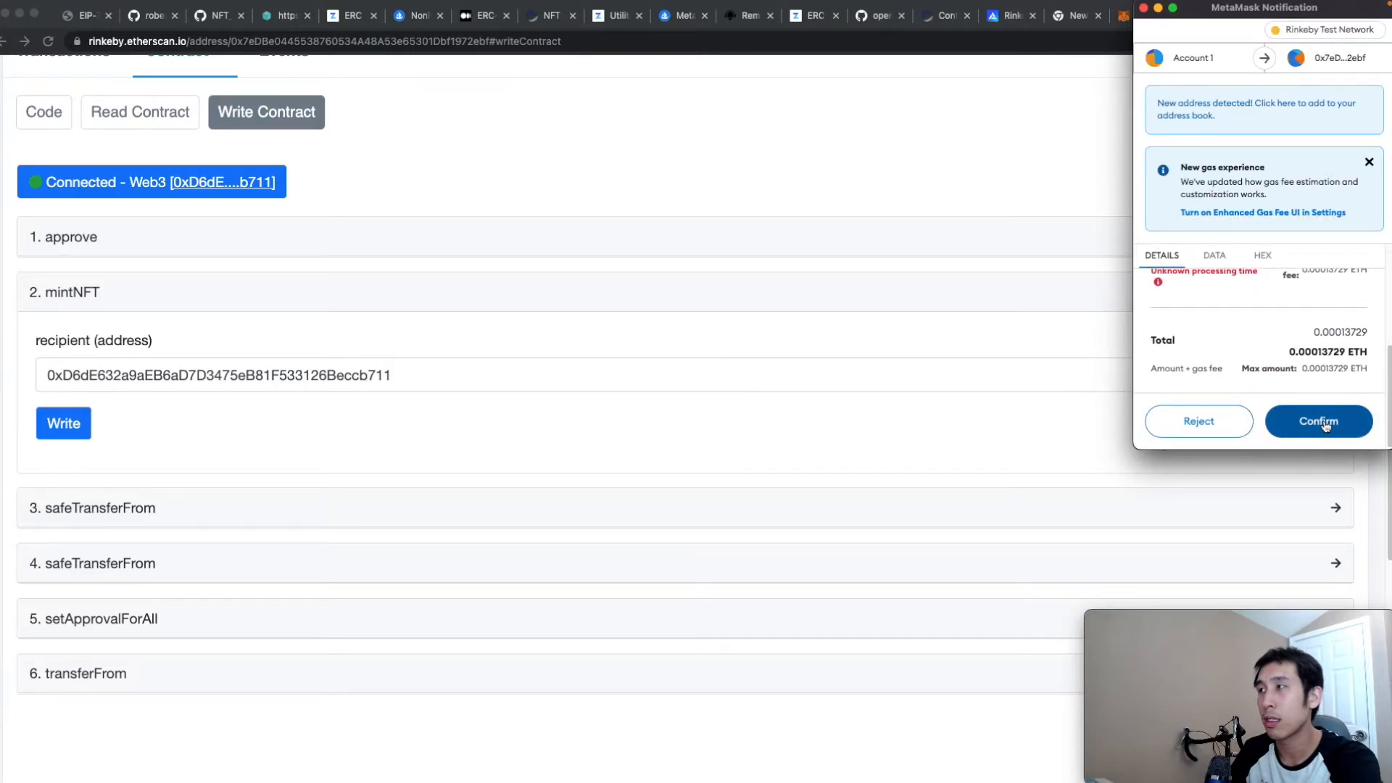
pyautogui.click(1318, 421)
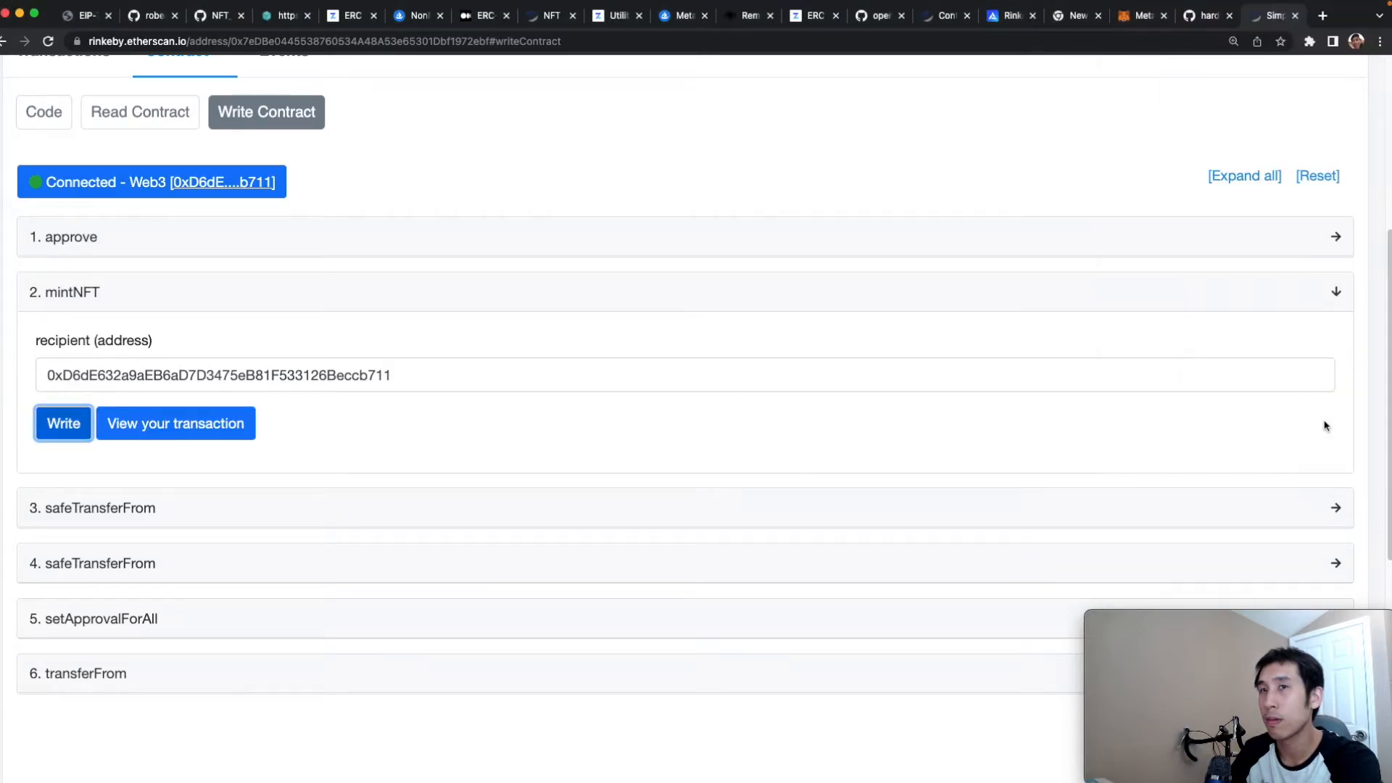
pyautogui.click(175, 423)
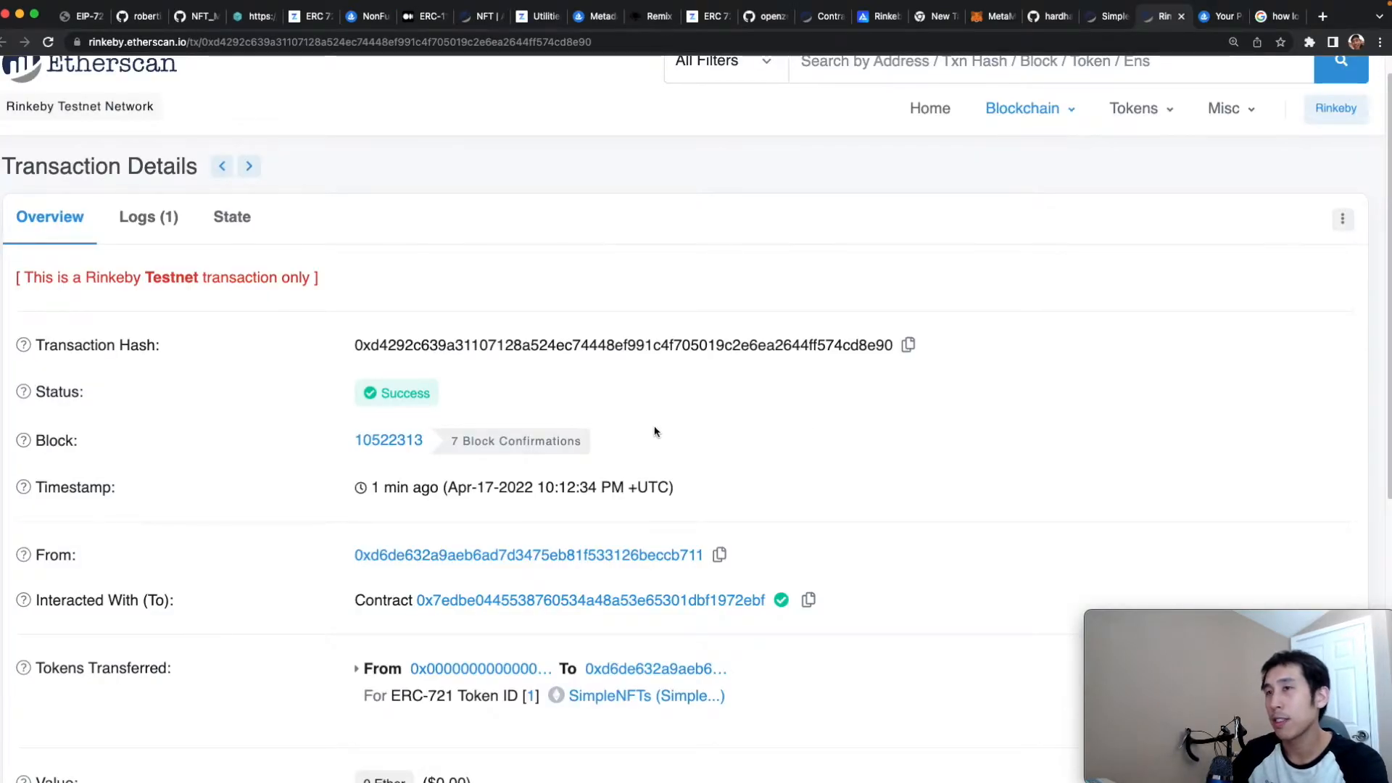
pyautogui.moveTo(544, 462)
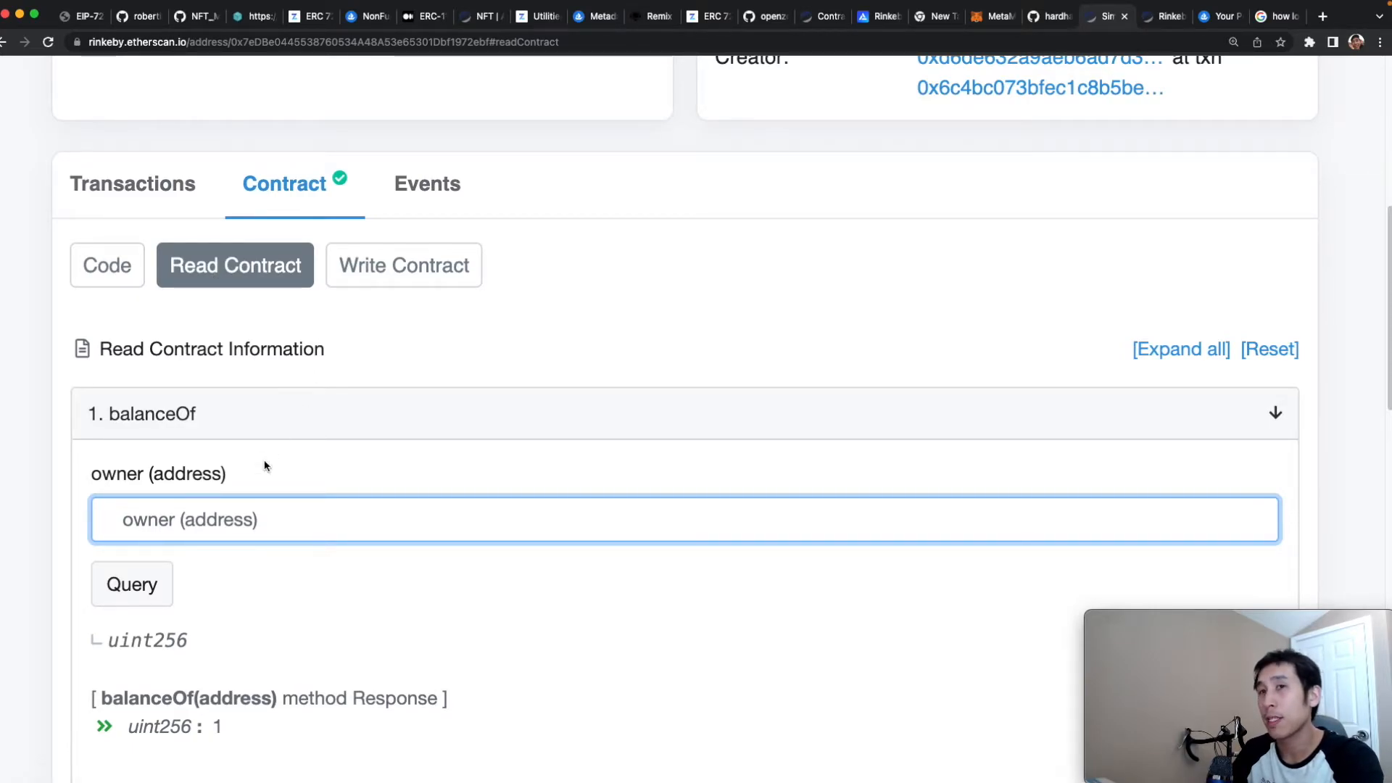
# Step: Query balanceOf for wallet 0xD6dE632a9aEB6aD7D3475eB81F533126Beccb711 and ownerOf for token ID 1
pyautogui.write('0xD6dE632a9aEB6aD7D3475eB81F533126Beccb711')
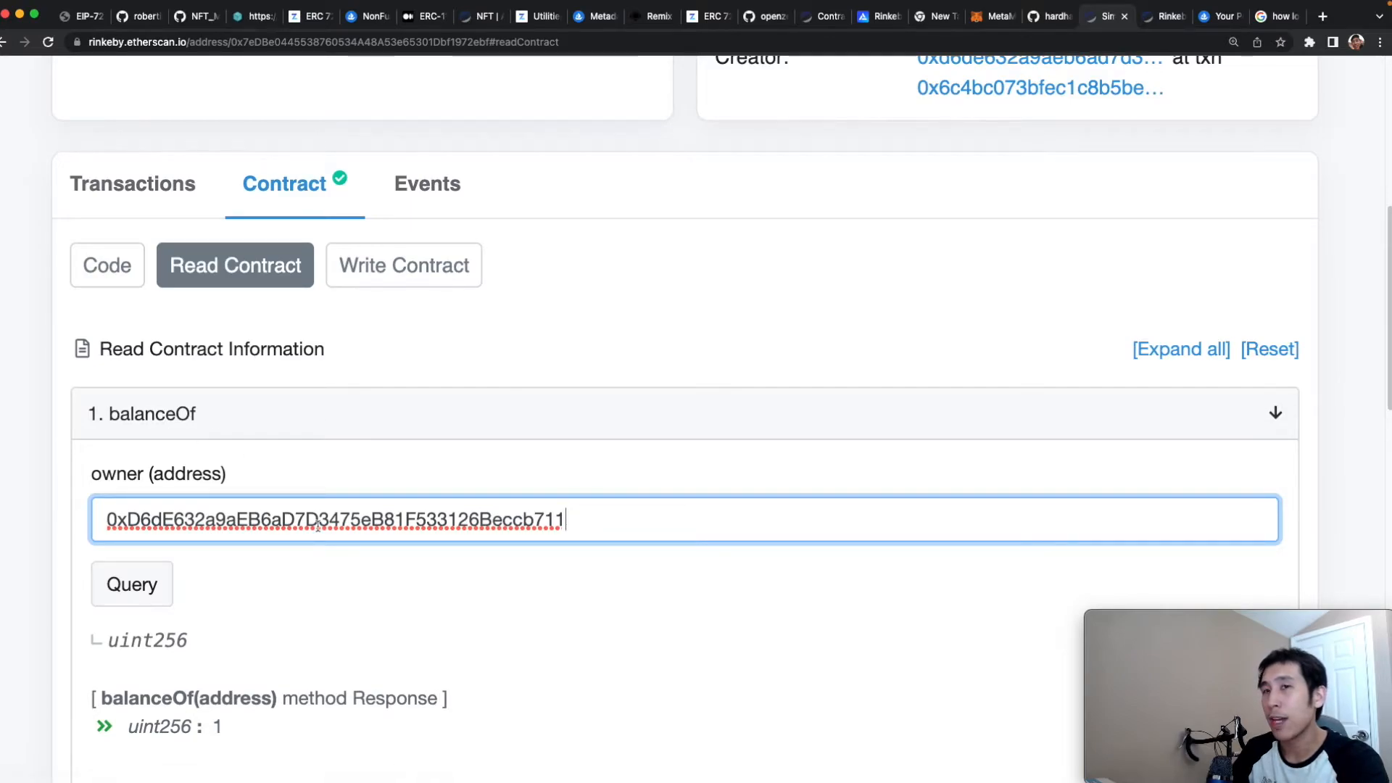
pyautogui.scroll(-3)
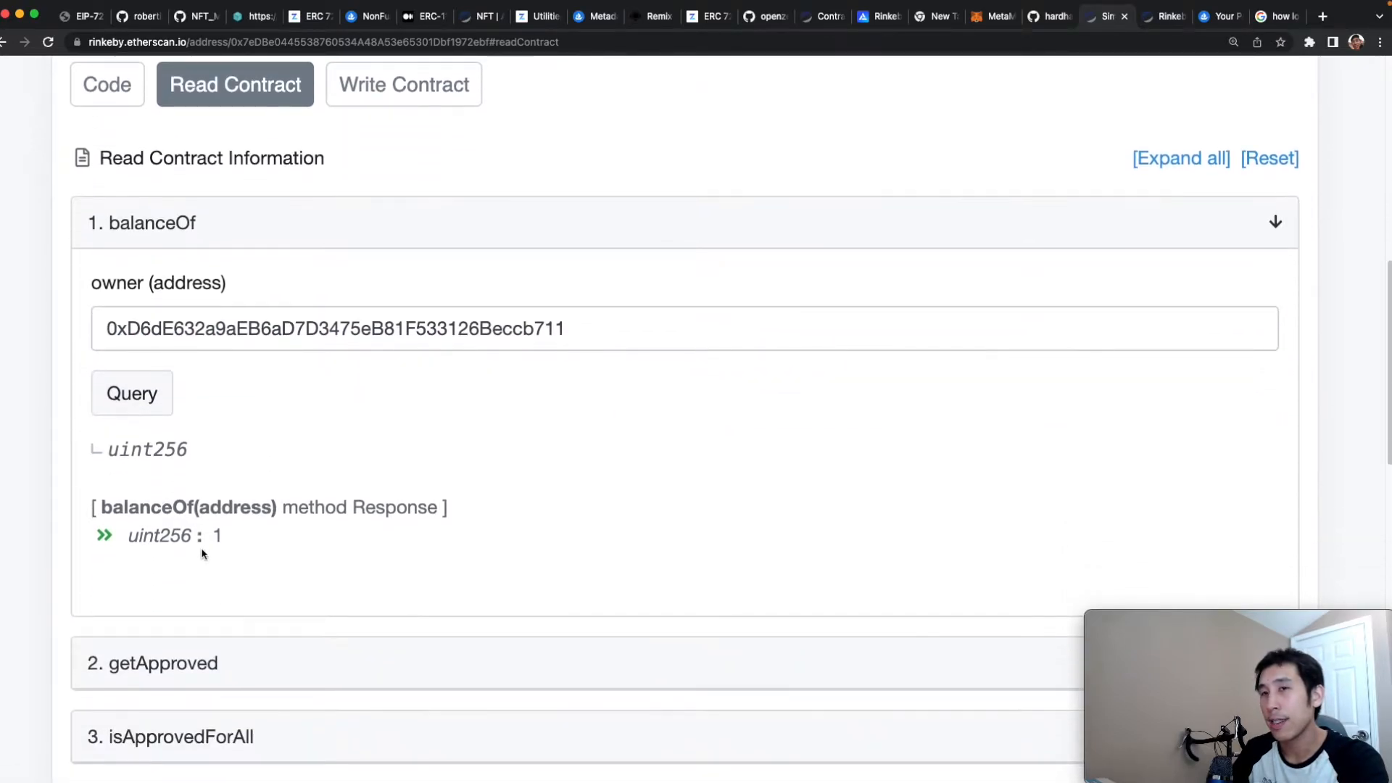
pyautogui.doubleClick(216, 535)
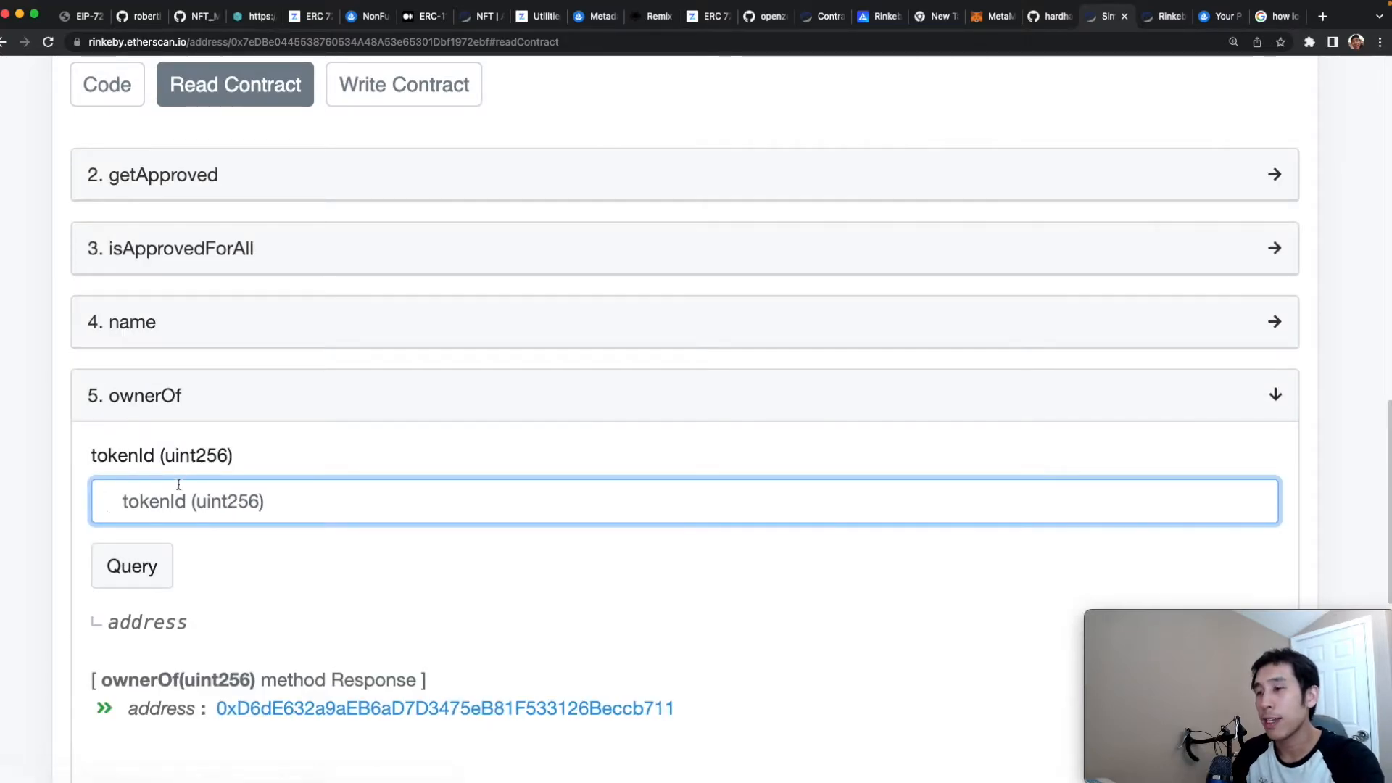
pyautogui.write('1')
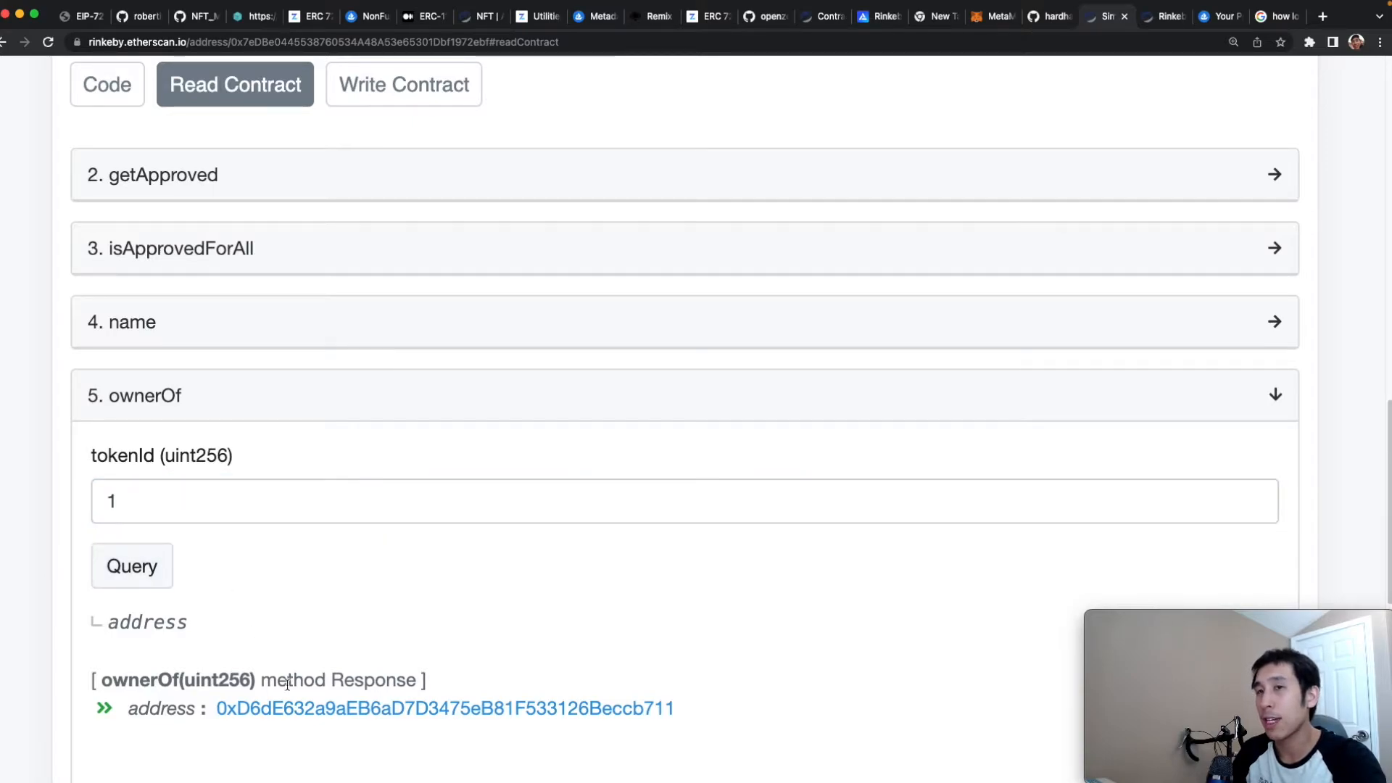
pyautogui.moveTo(711, 719)
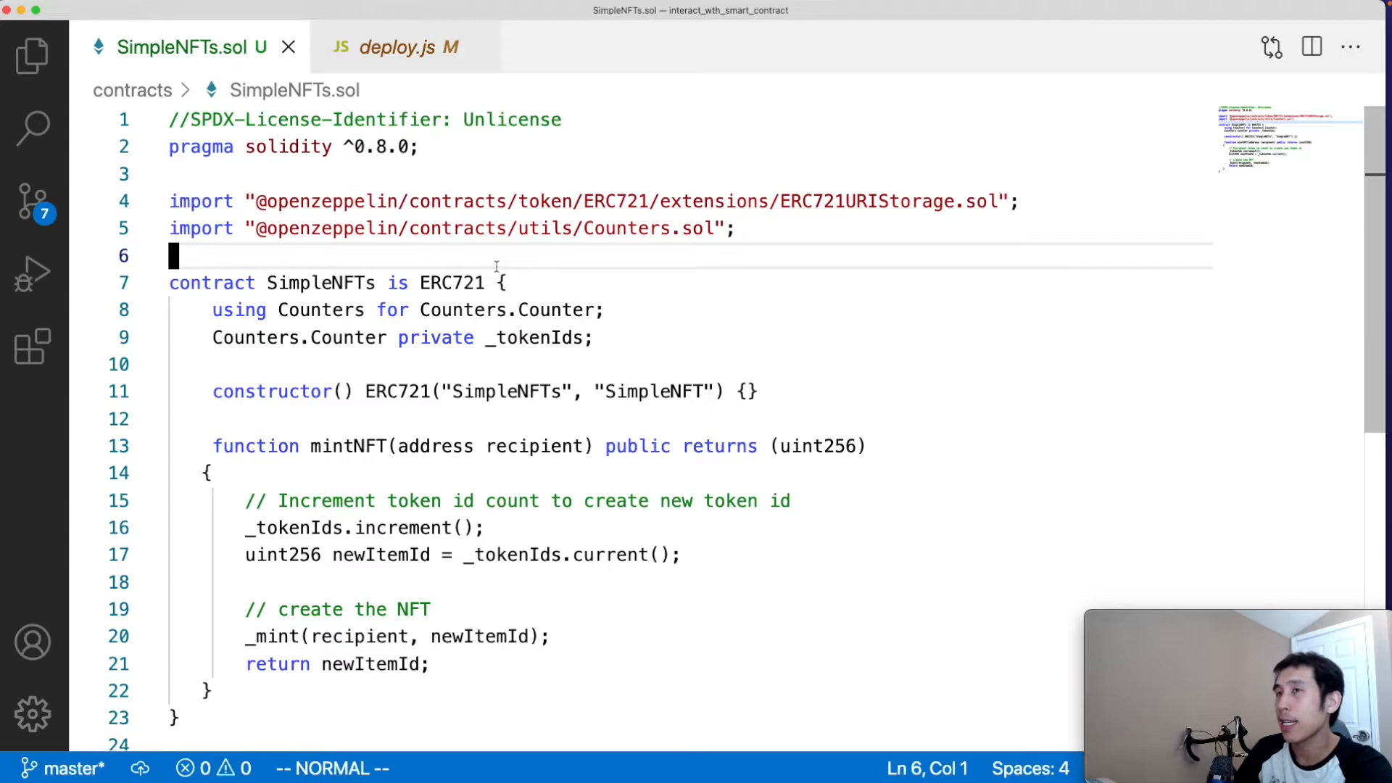
# Step: Make SimpleNFTs inherit ERC721URIStorage and add a 'string memory tokenURI' parameter to mintNFT
pyautogui.click(452, 283)
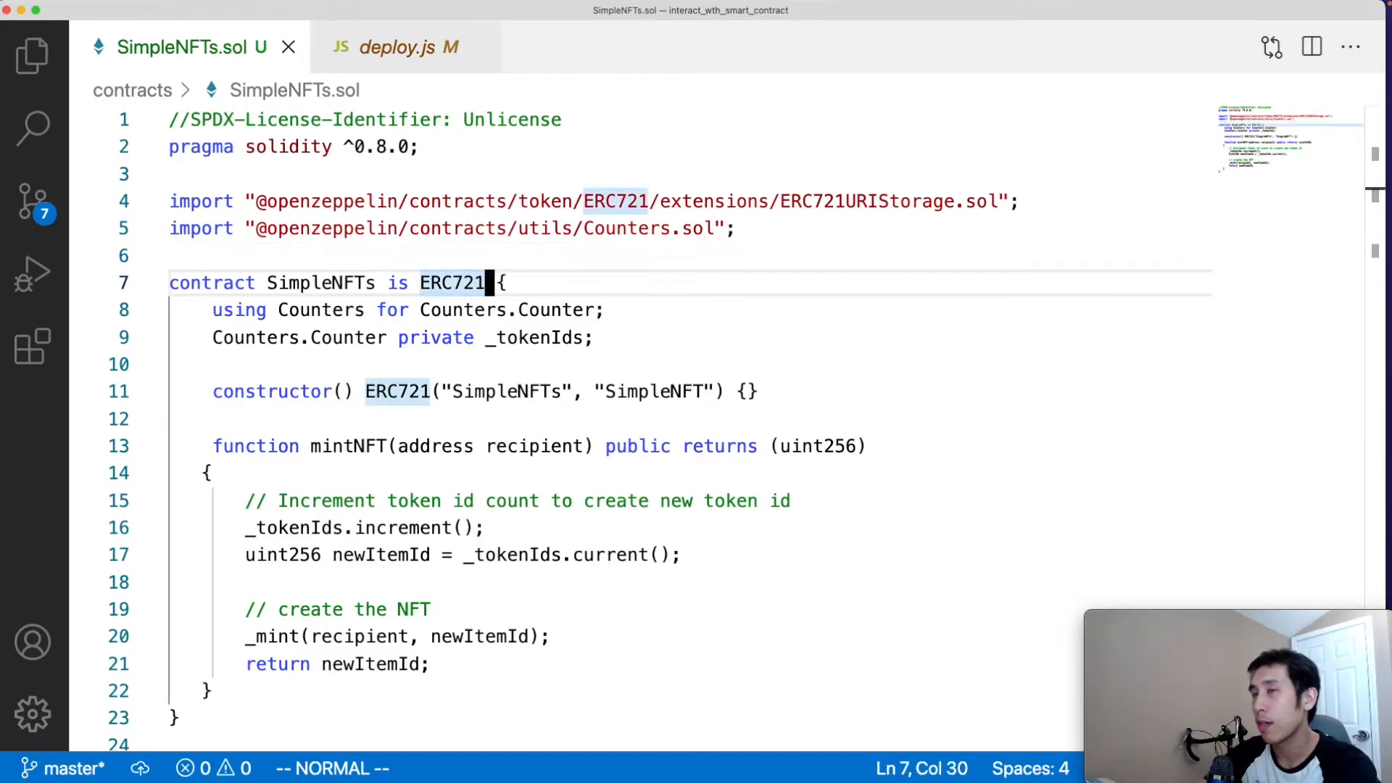
pyautogui.write('URIs')
pyautogui.click(519, 445)
pyautogui.write(', ')
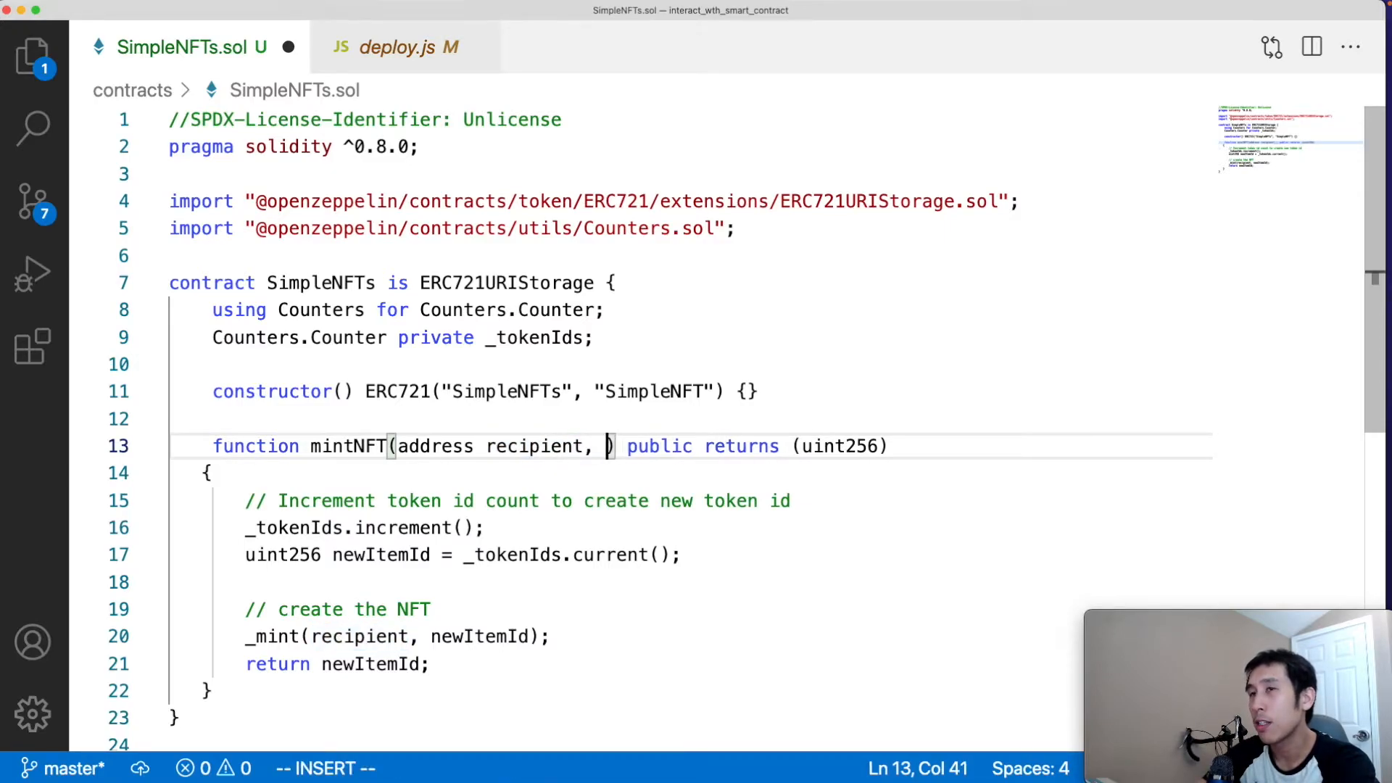
pyautogui.write('string memory tokenURI')
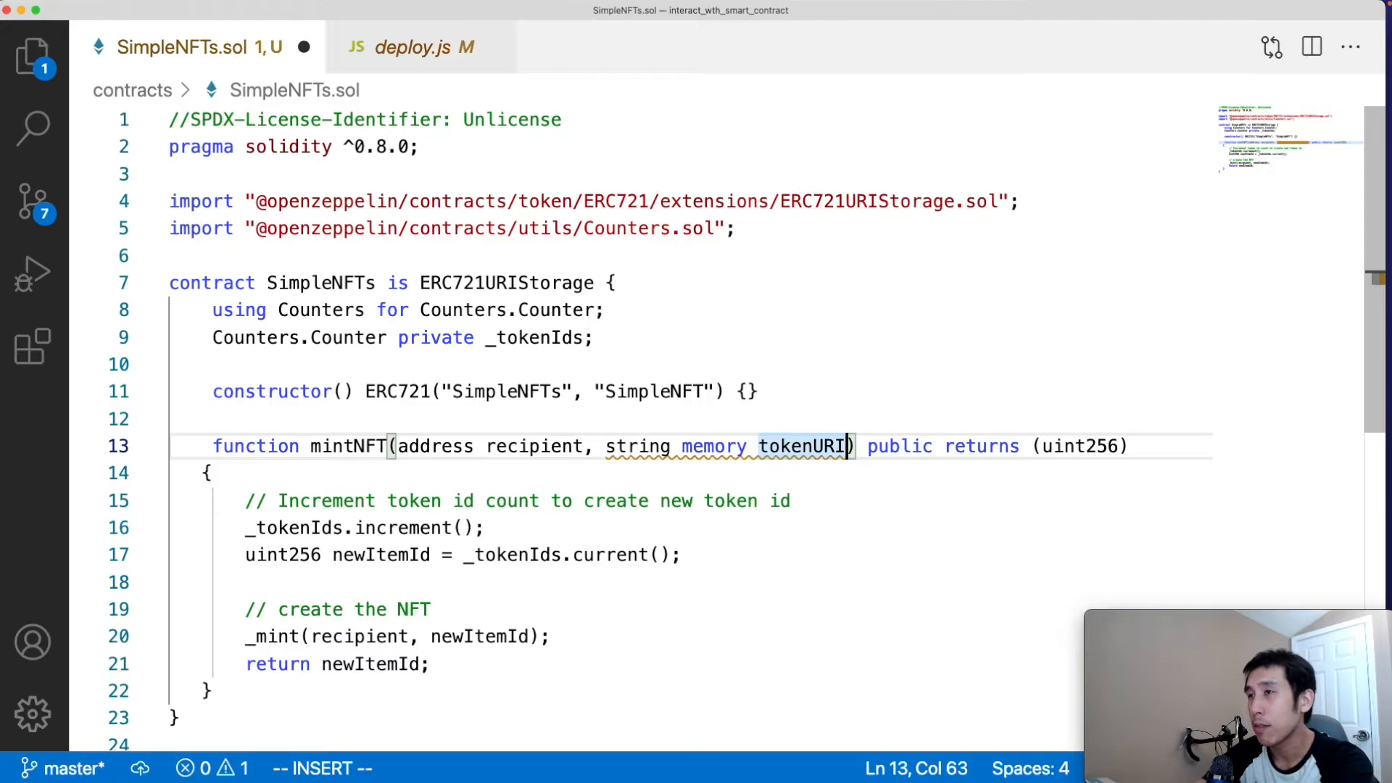
pyautogui.press('Escape')
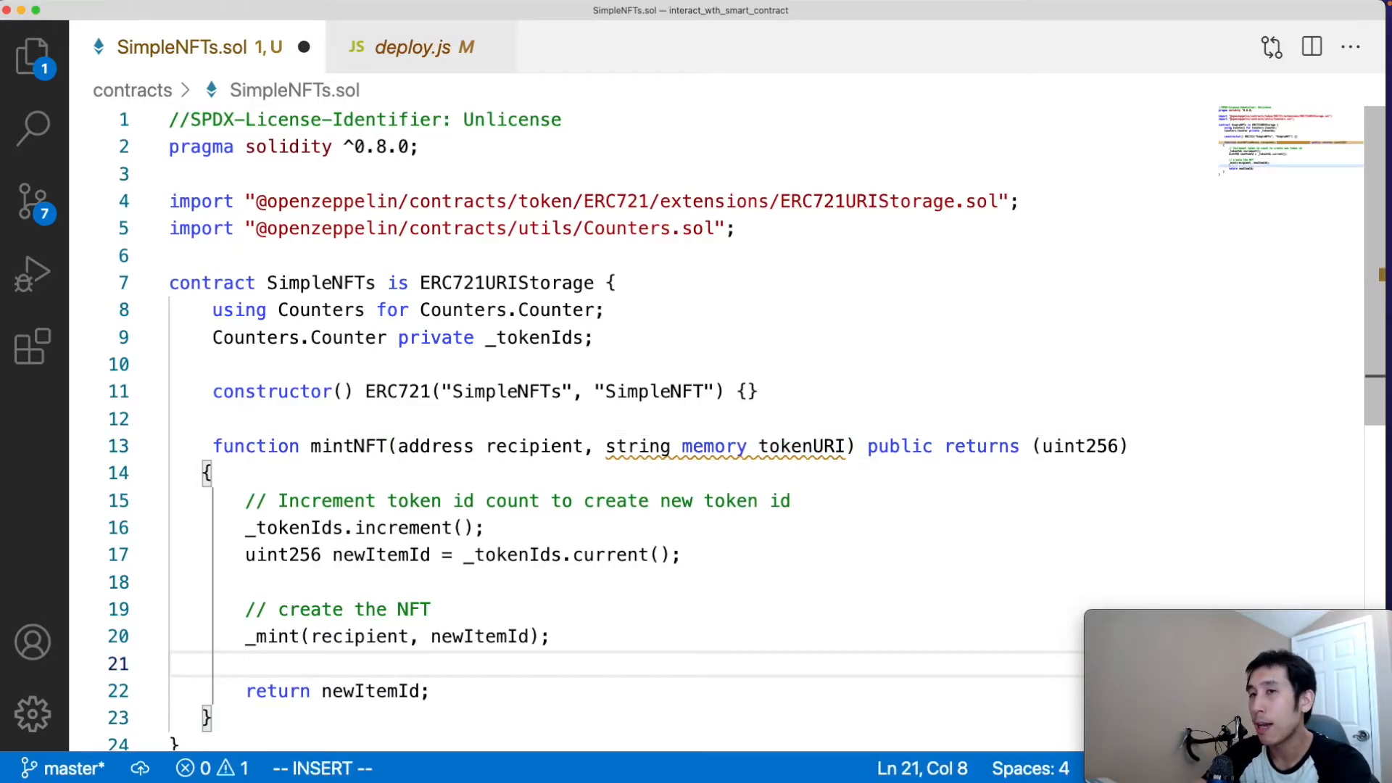
pyautogui.write('//')
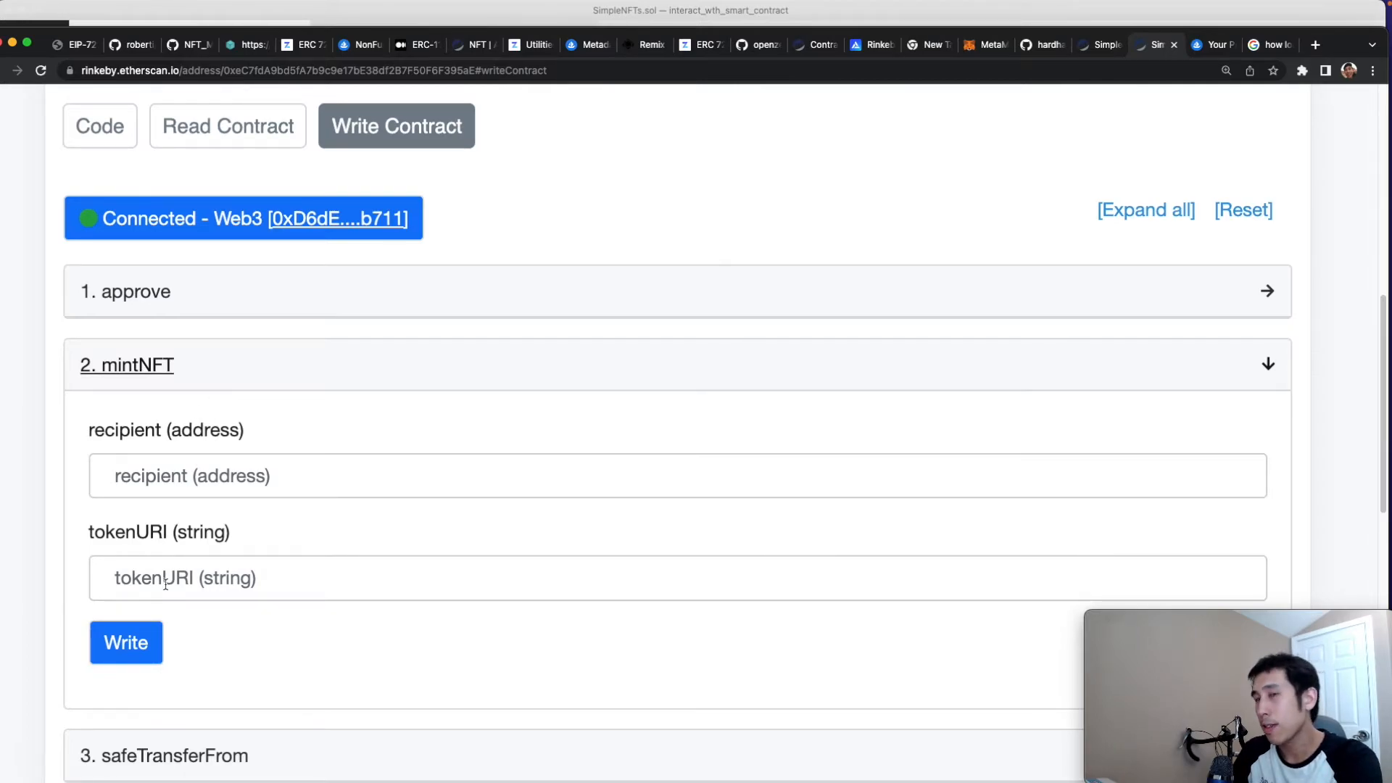
# Step: Review OpenSea's Metadata Standards guide down to the metadata structure and property table
pyautogui.click(583, 45)
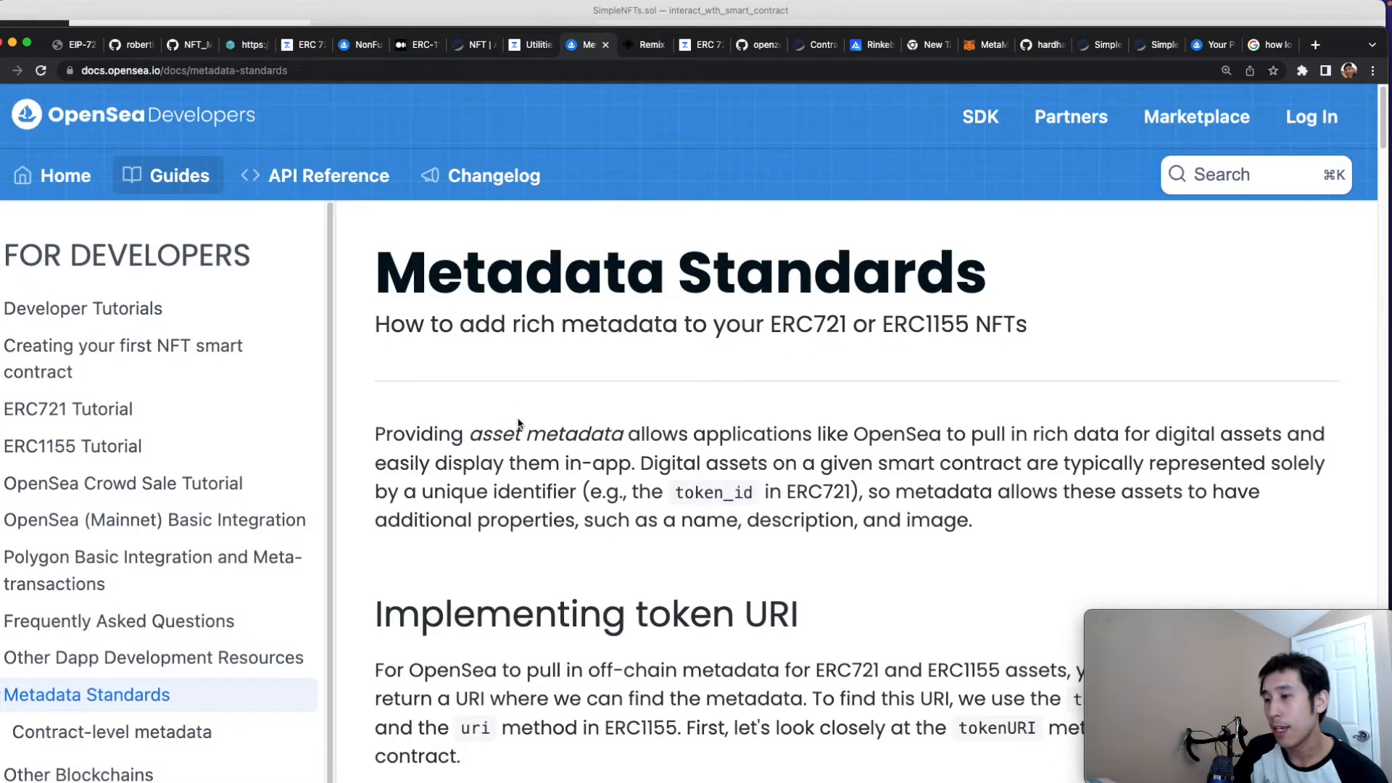
pyautogui.moveTo(783, 410)
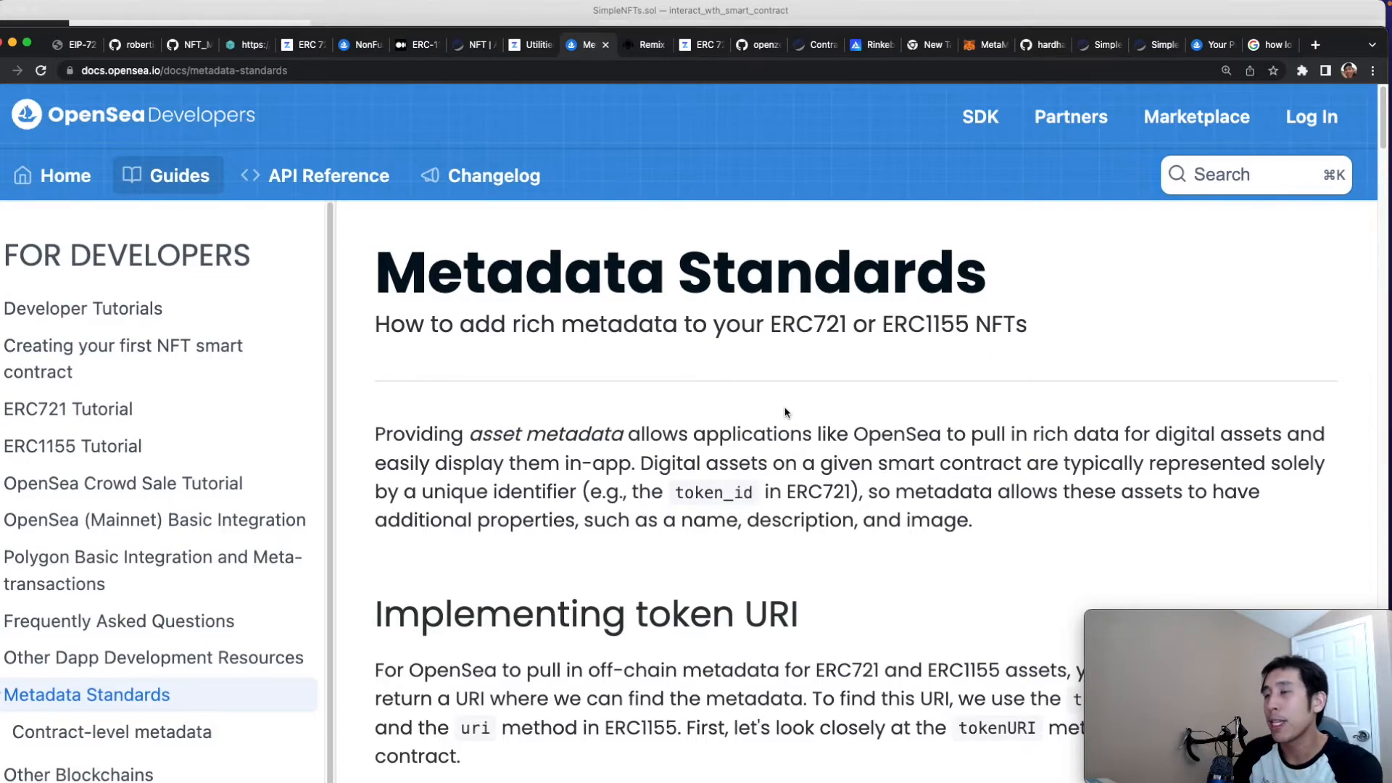
pyautogui.moveTo(780, 411)
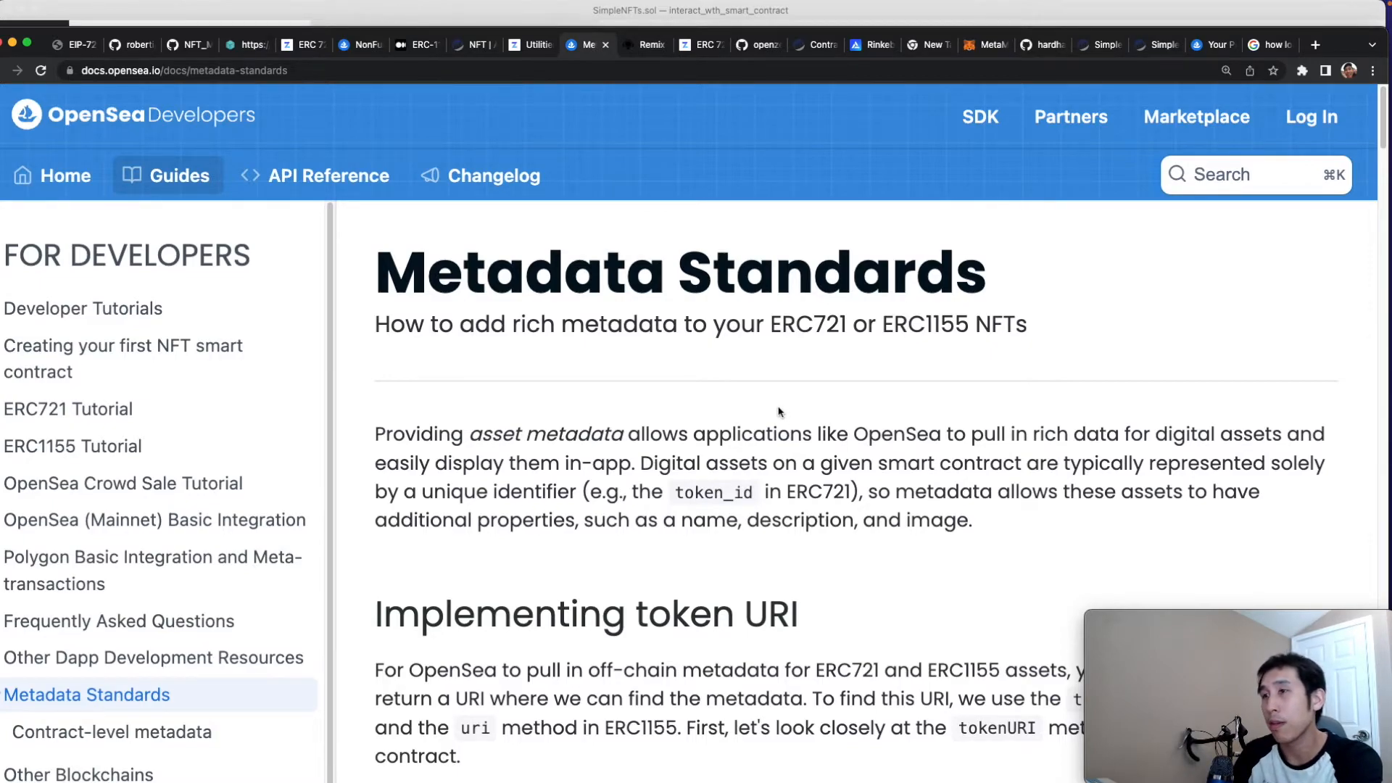
pyautogui.scroll(-3)
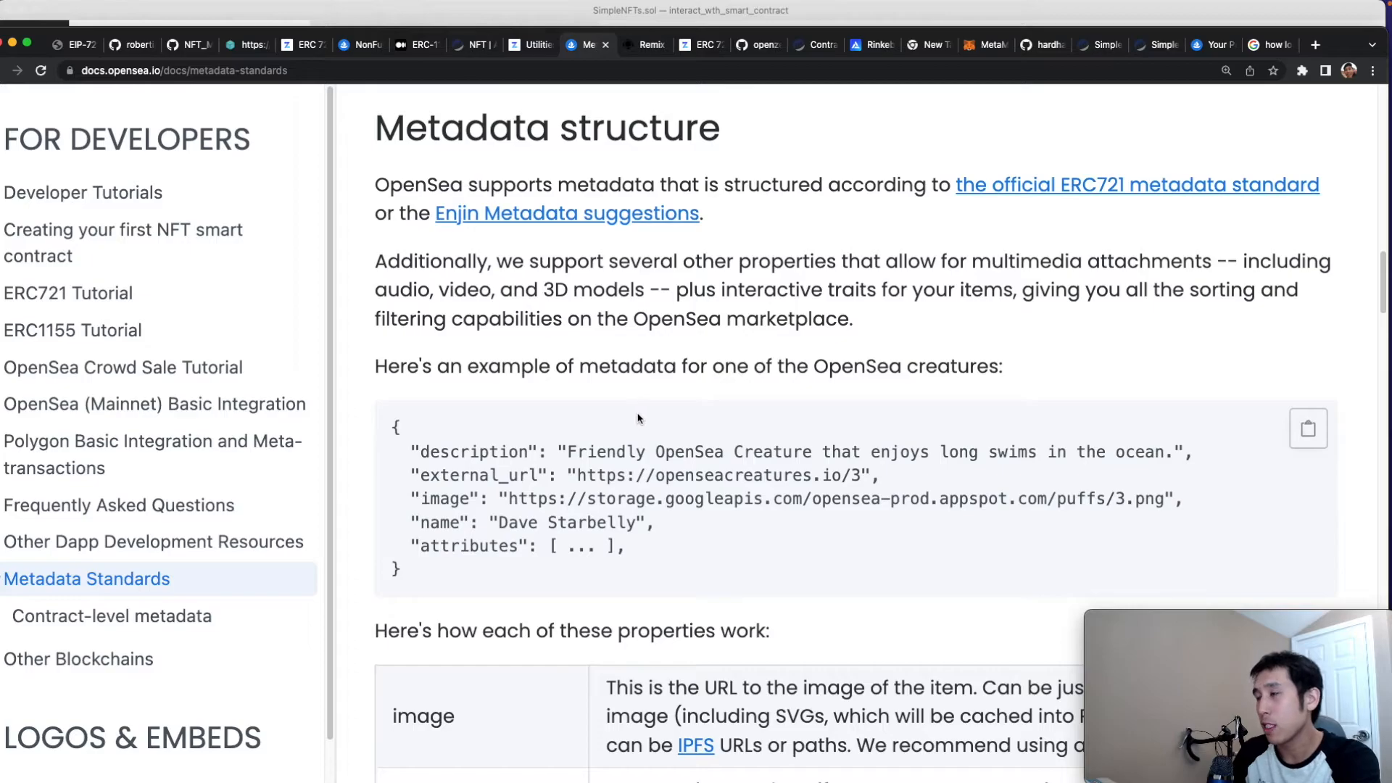
pyautogui.scroll(-3)
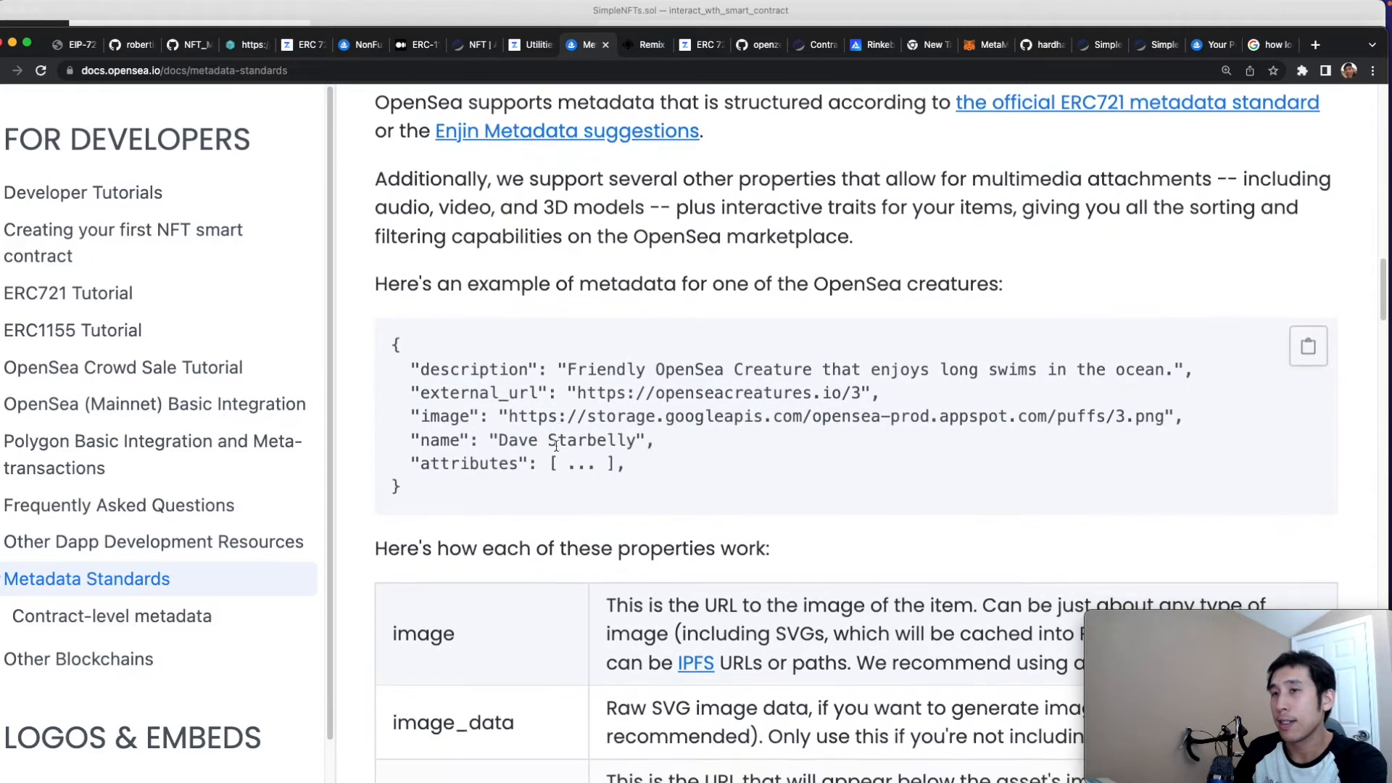
pyautogui.scroll(-3)
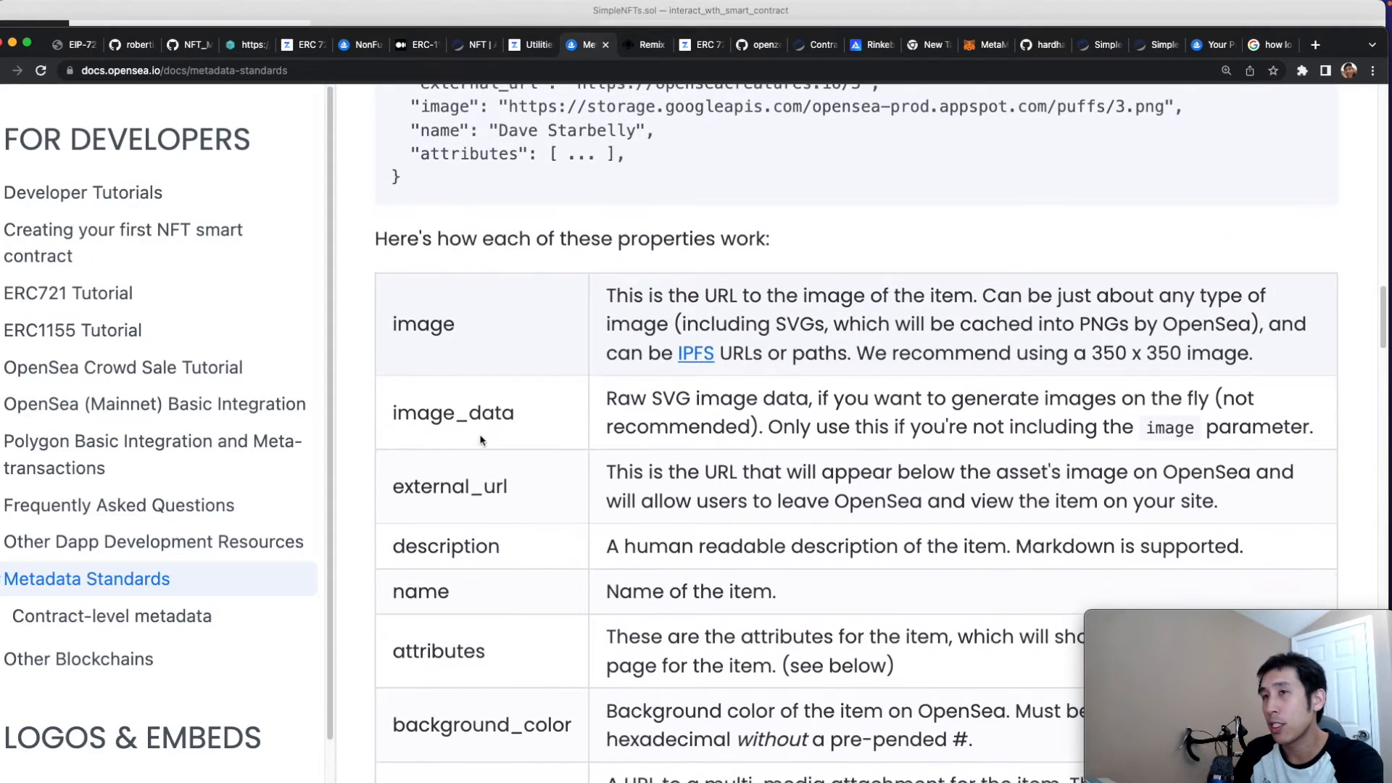
pyautogui.scroll(-3)
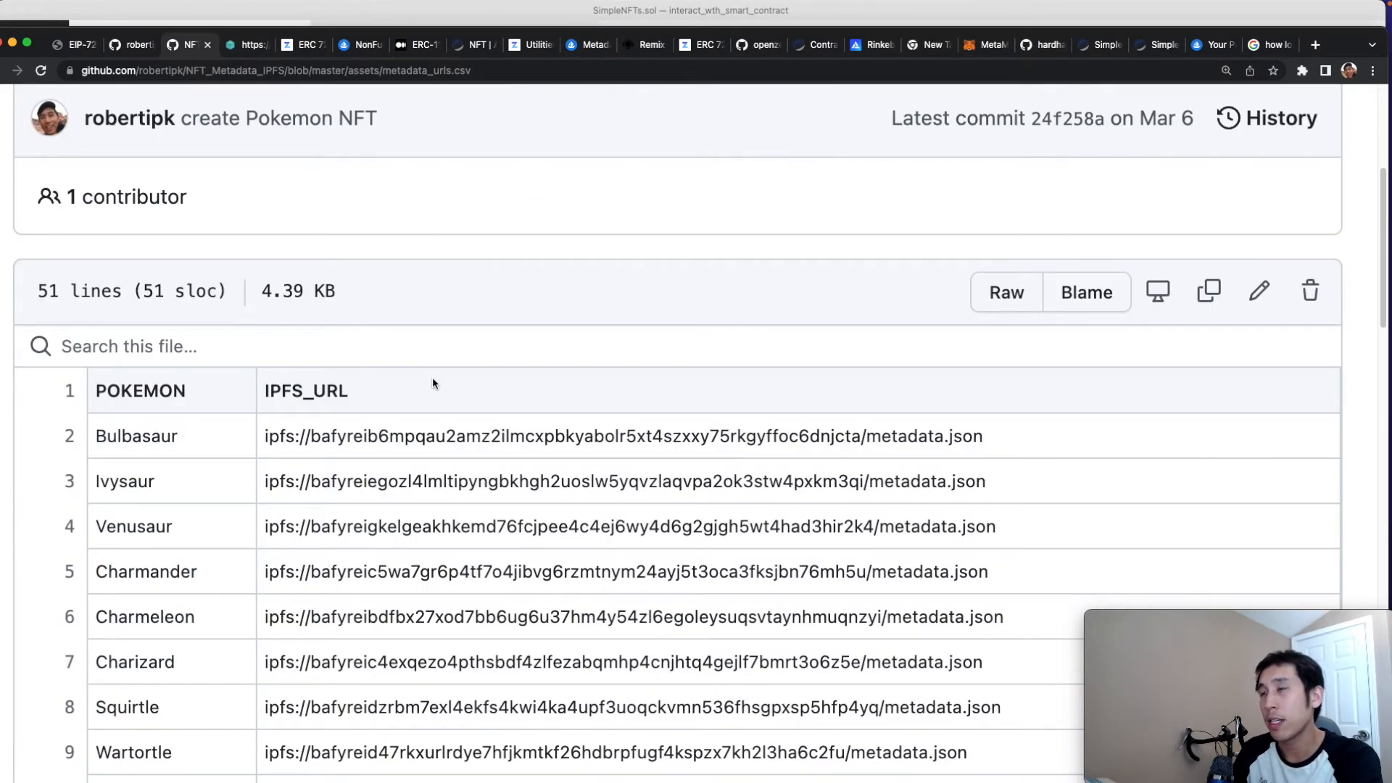
pyautogui.moveTo(146, 435)
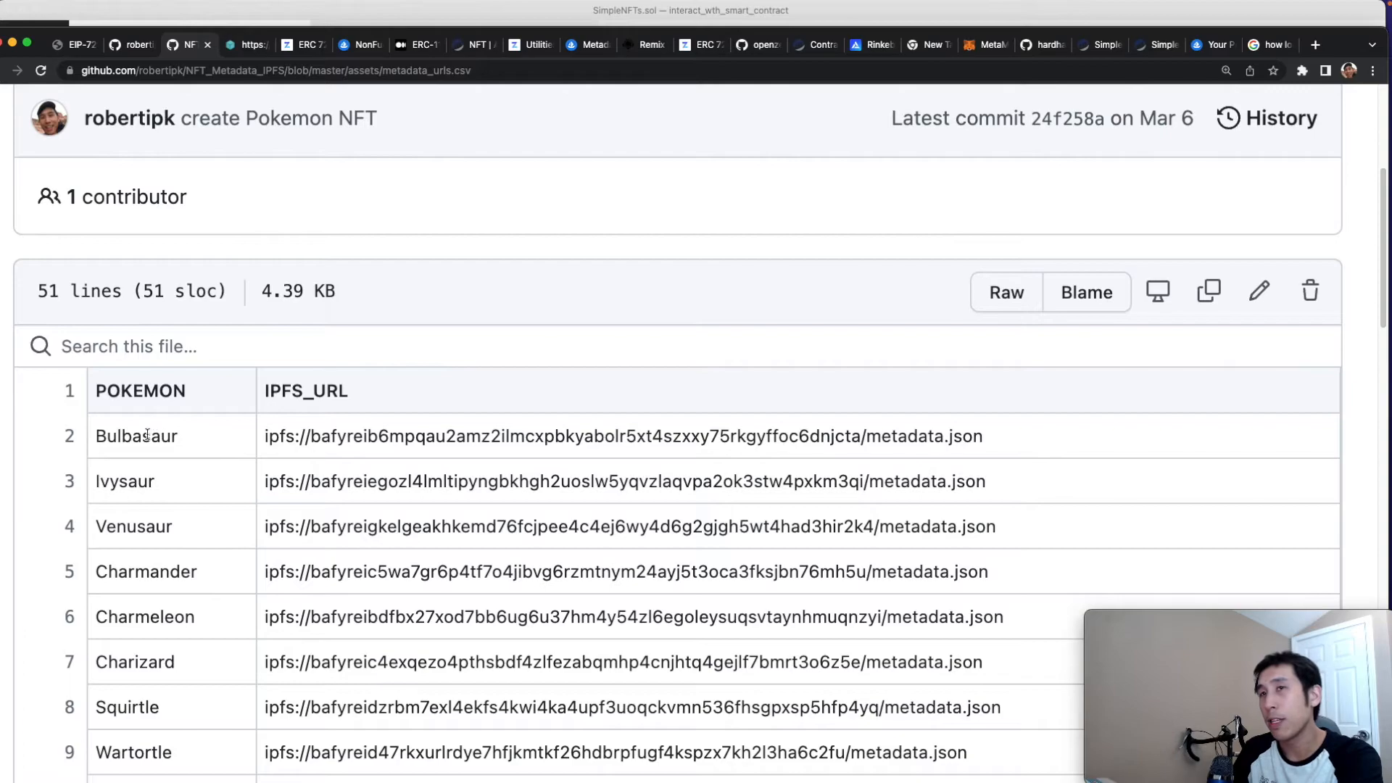
pyautogui.moveTo(310, 428)
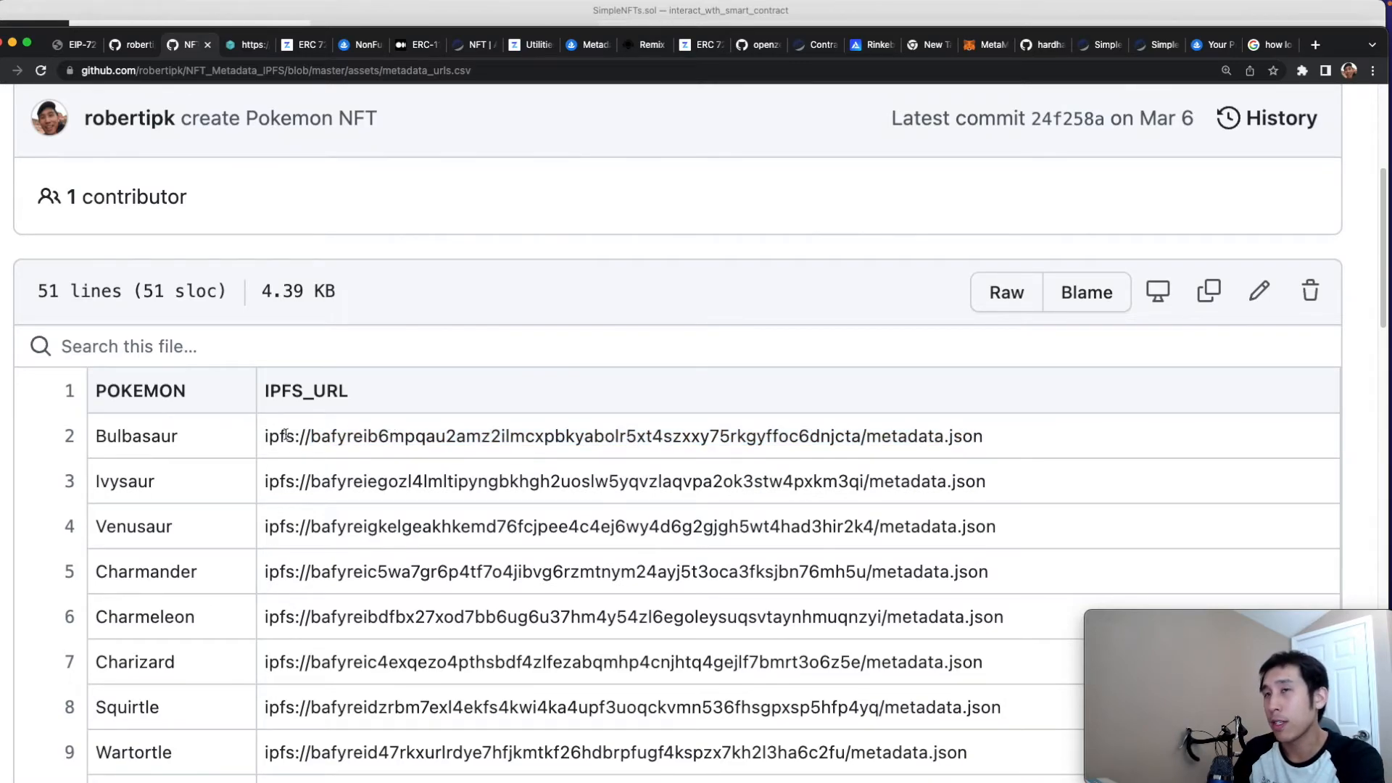
# Step: Copy Bulbasaur's IPFS_URL from metadata_urls.csv and view its metadata.json via ipfs.io
pyautogui.moveTo(311, 436); pyautogui.dragTo(859, 437)
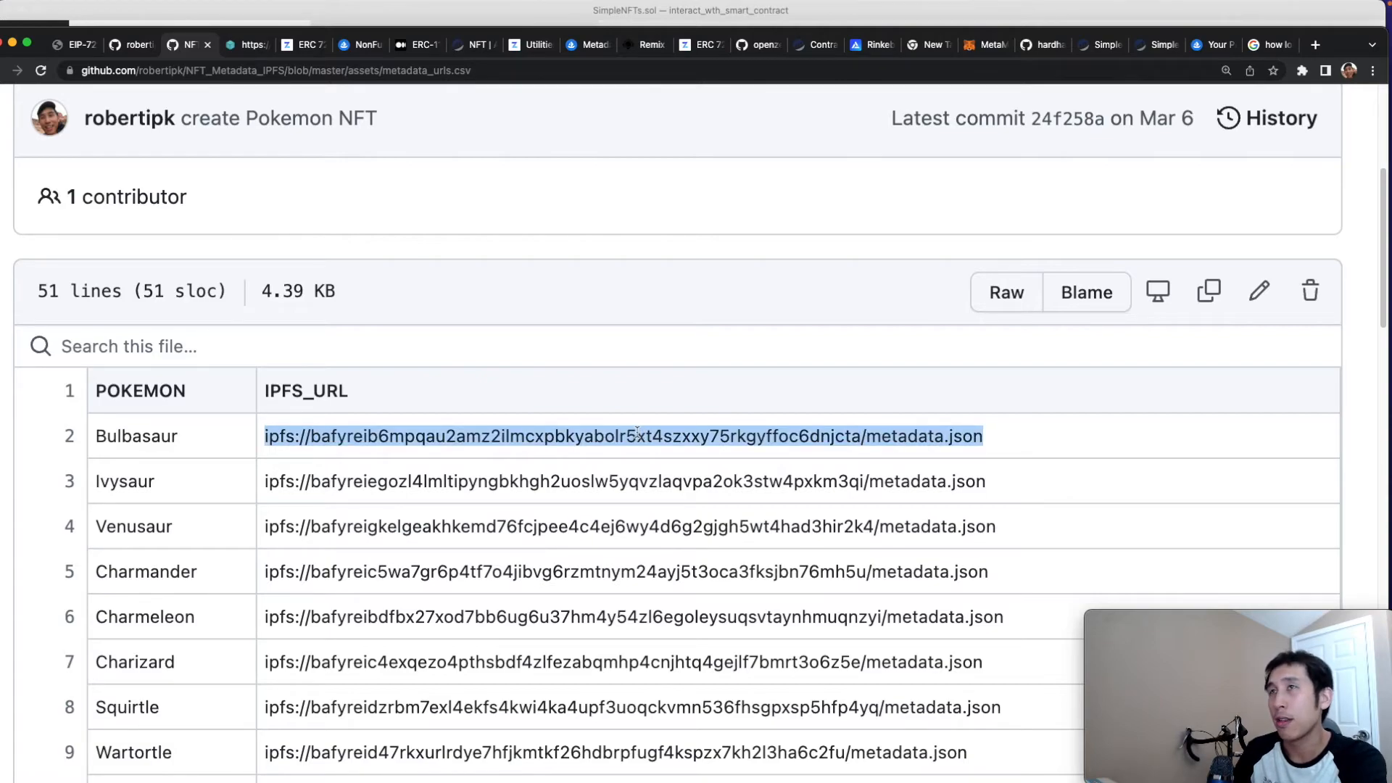
pyautogui.click(622, 436)
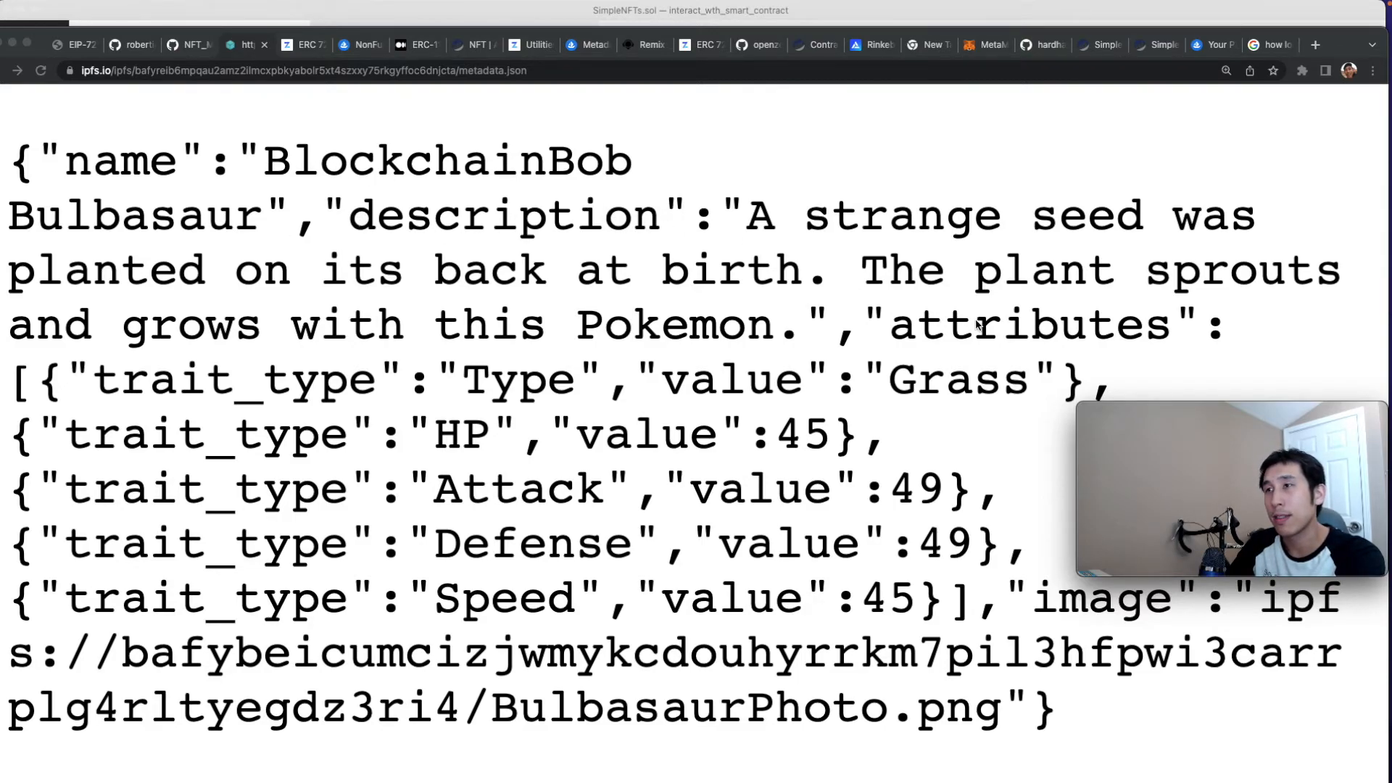
pyautogui.moveTo(552, 480)
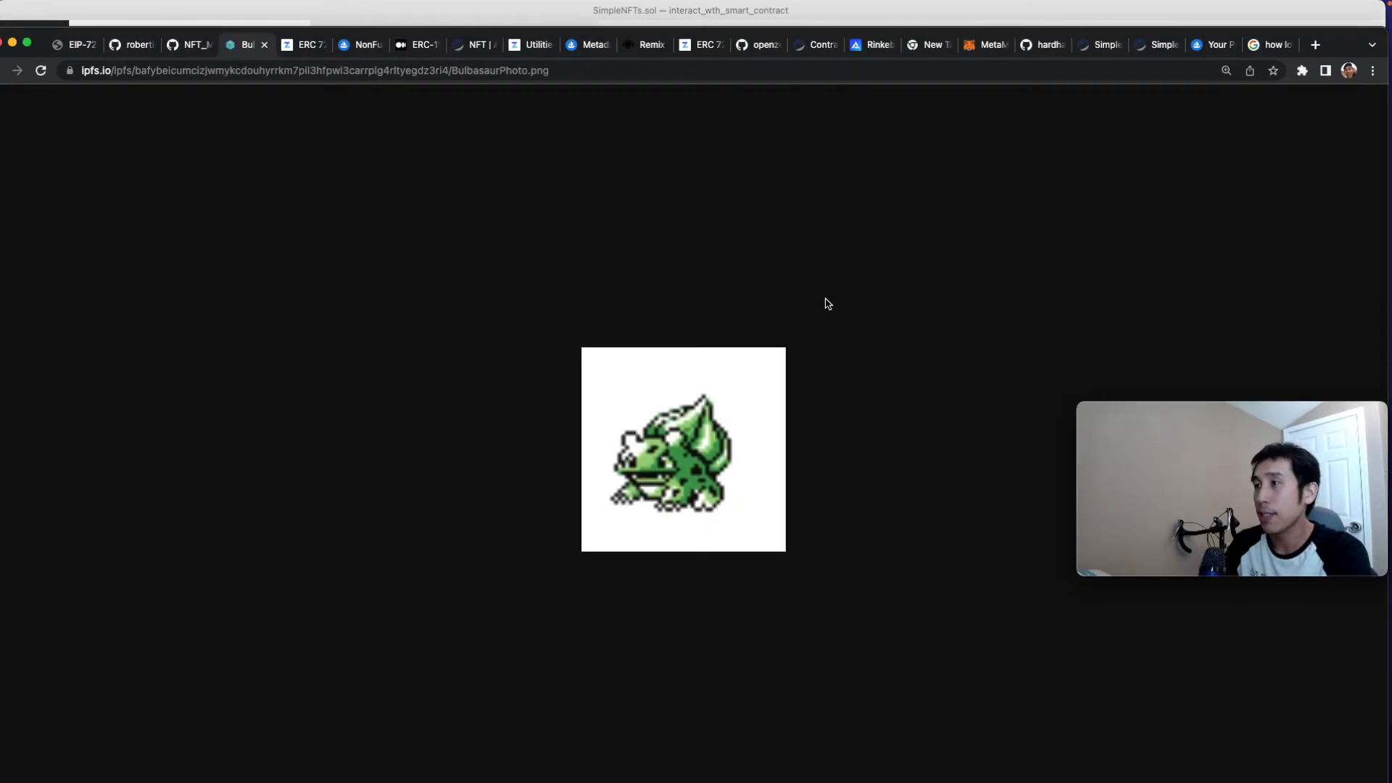
pyautogui.moveTo(559, 311)
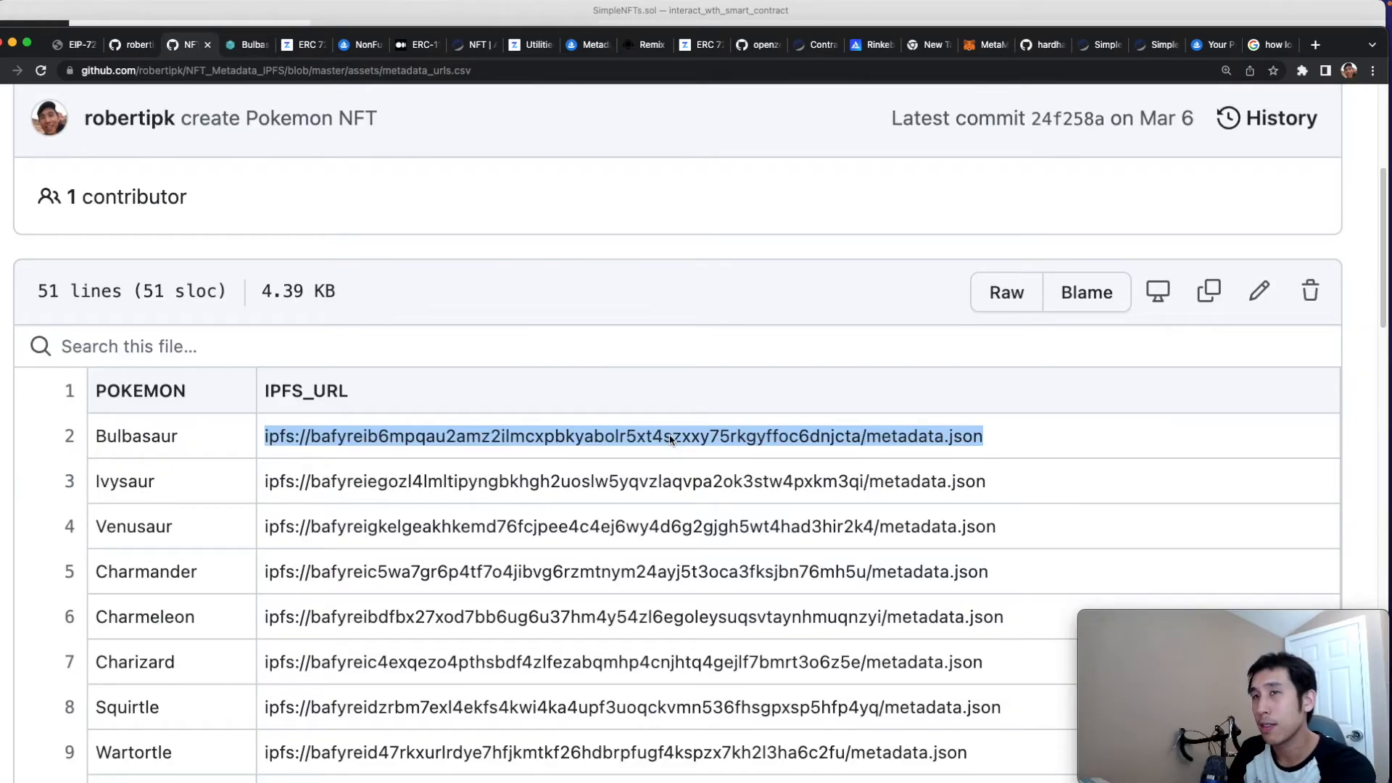
# Step: Mint an NFT to the wallet with Bulbasaur's IPFS metadata URL as tokenURI
pyautogui.click(1153, 45)
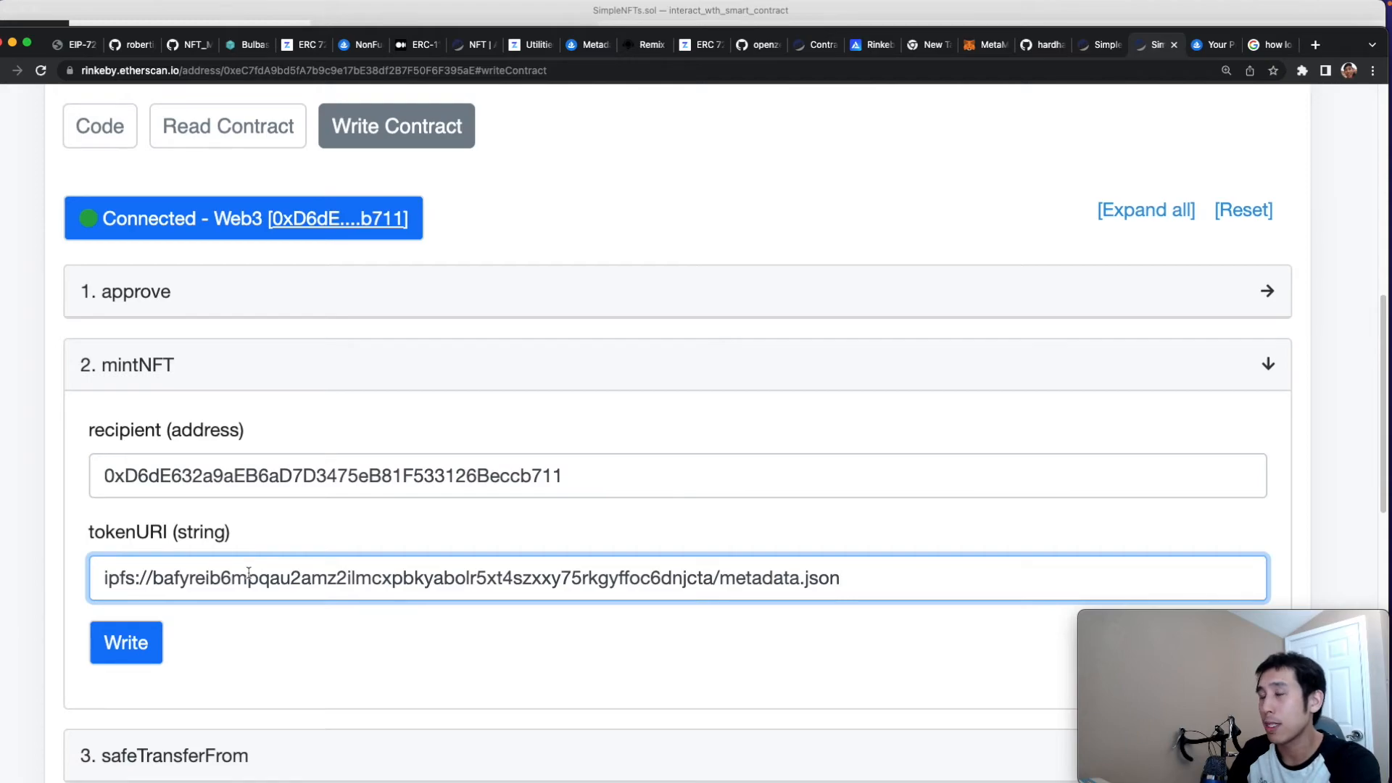
pyautogui.click(125, 643)
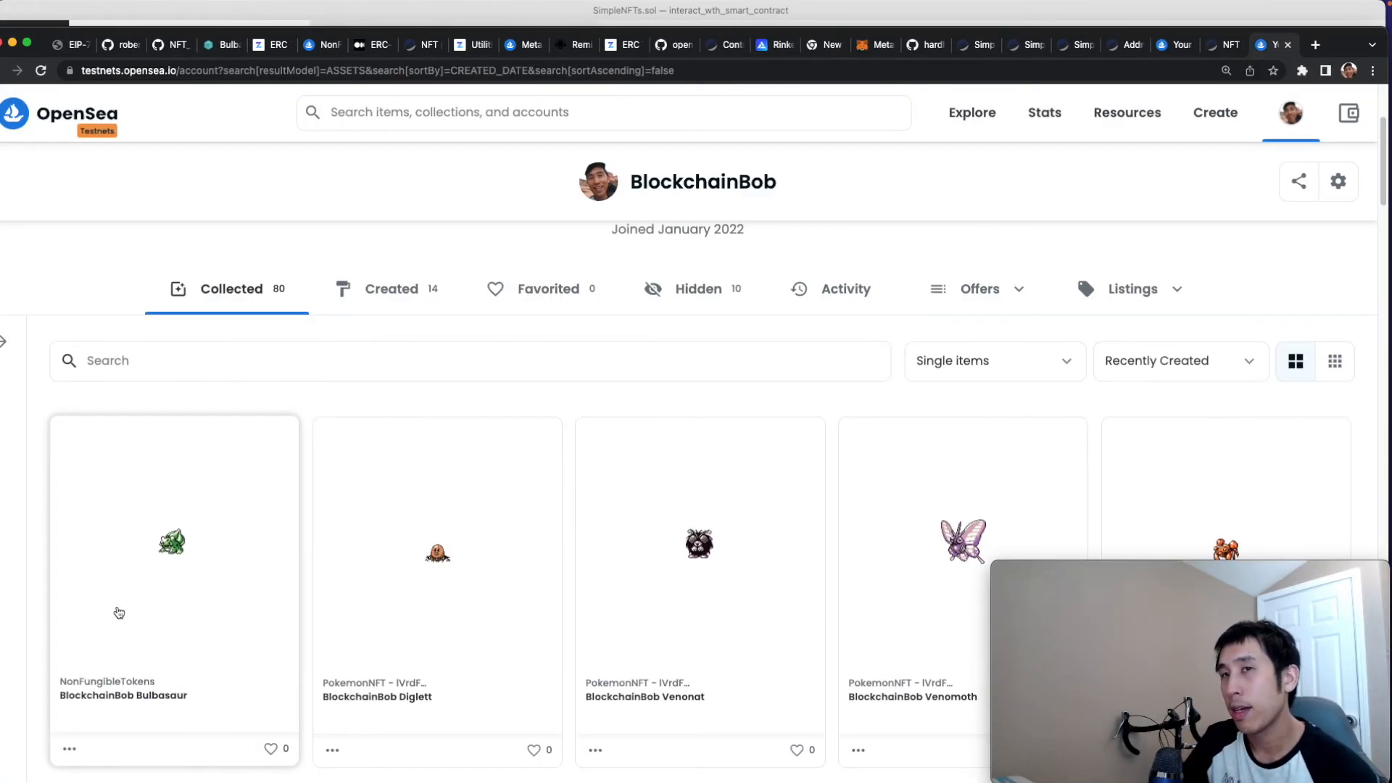
pyautogui.moveTo(164, 710)
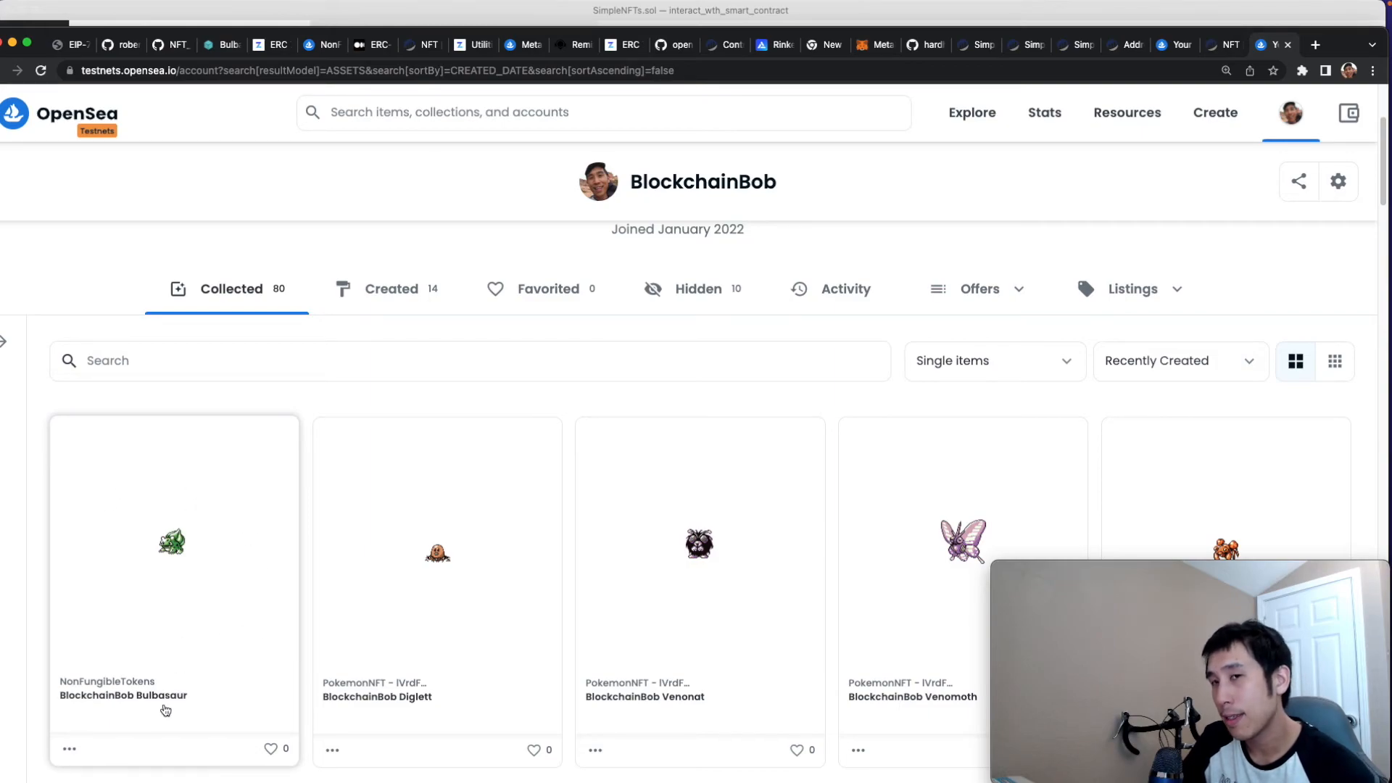
pyautogui.moveTo(76, 710)
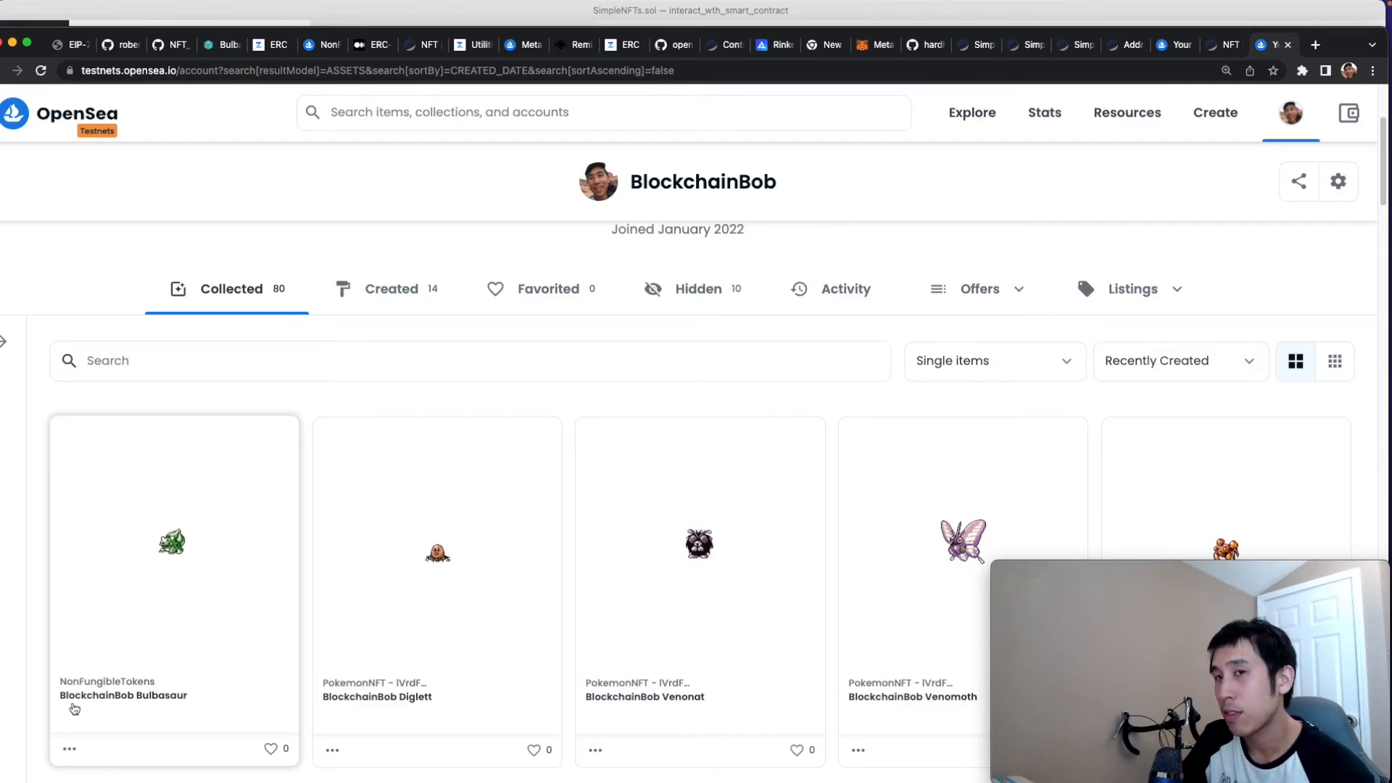
pyautogui.scroll(-3)
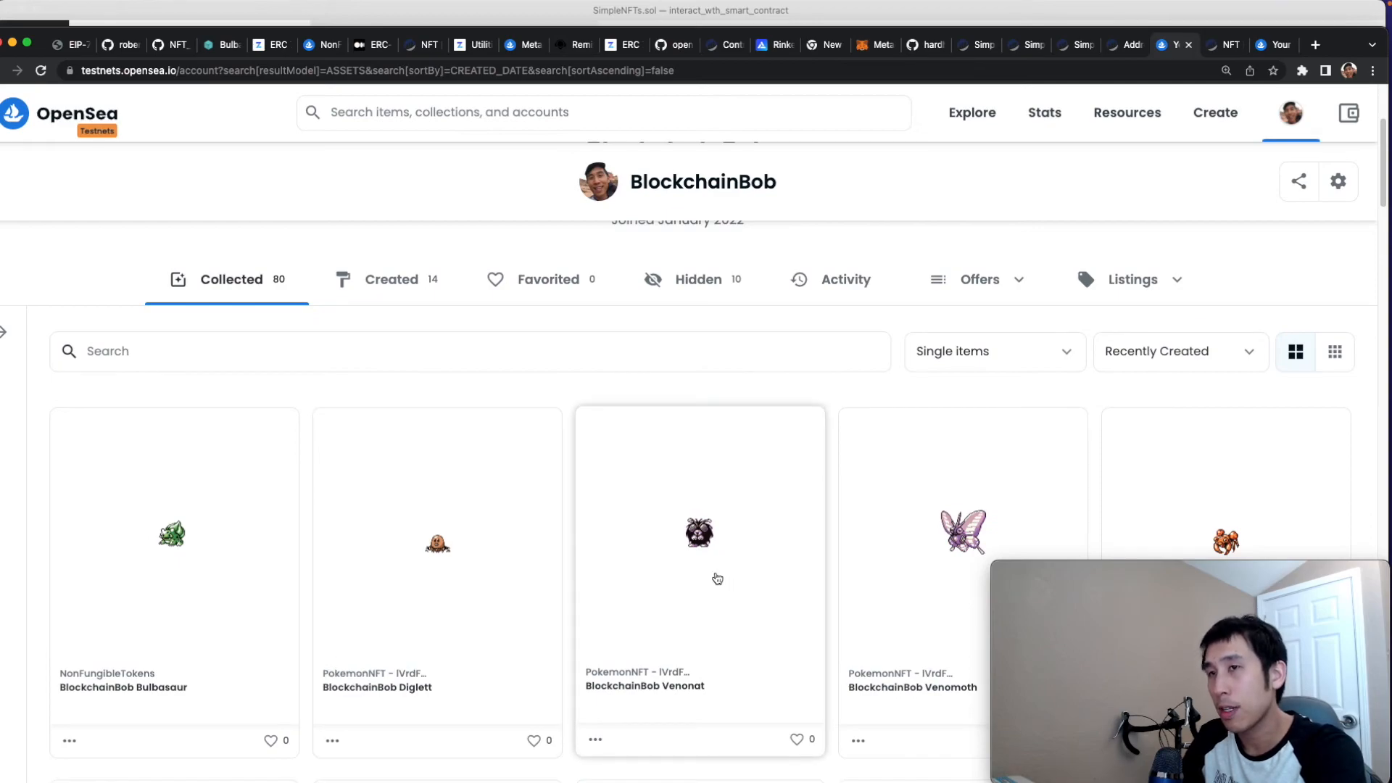
pyautogui.moveTo(487, 650)
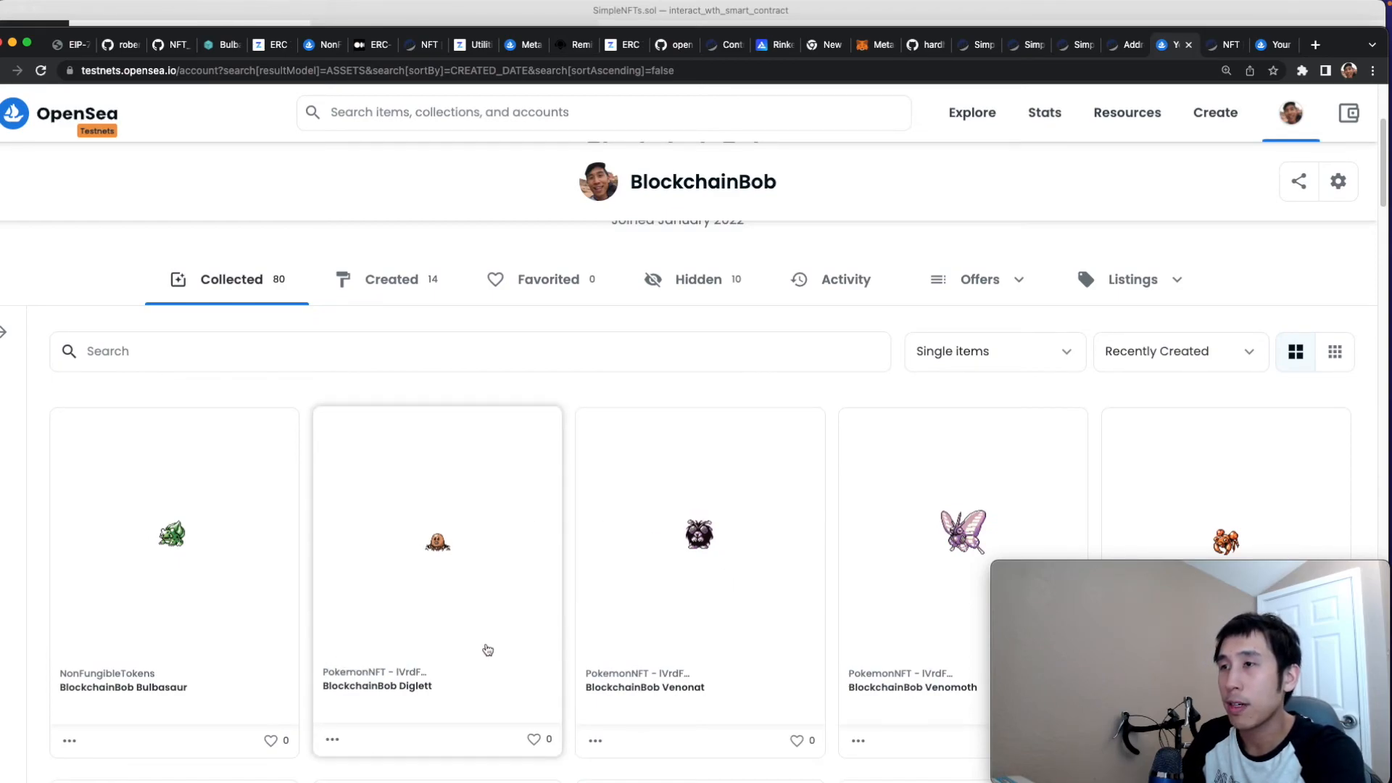
pyautogui.moveTo(409, 595)
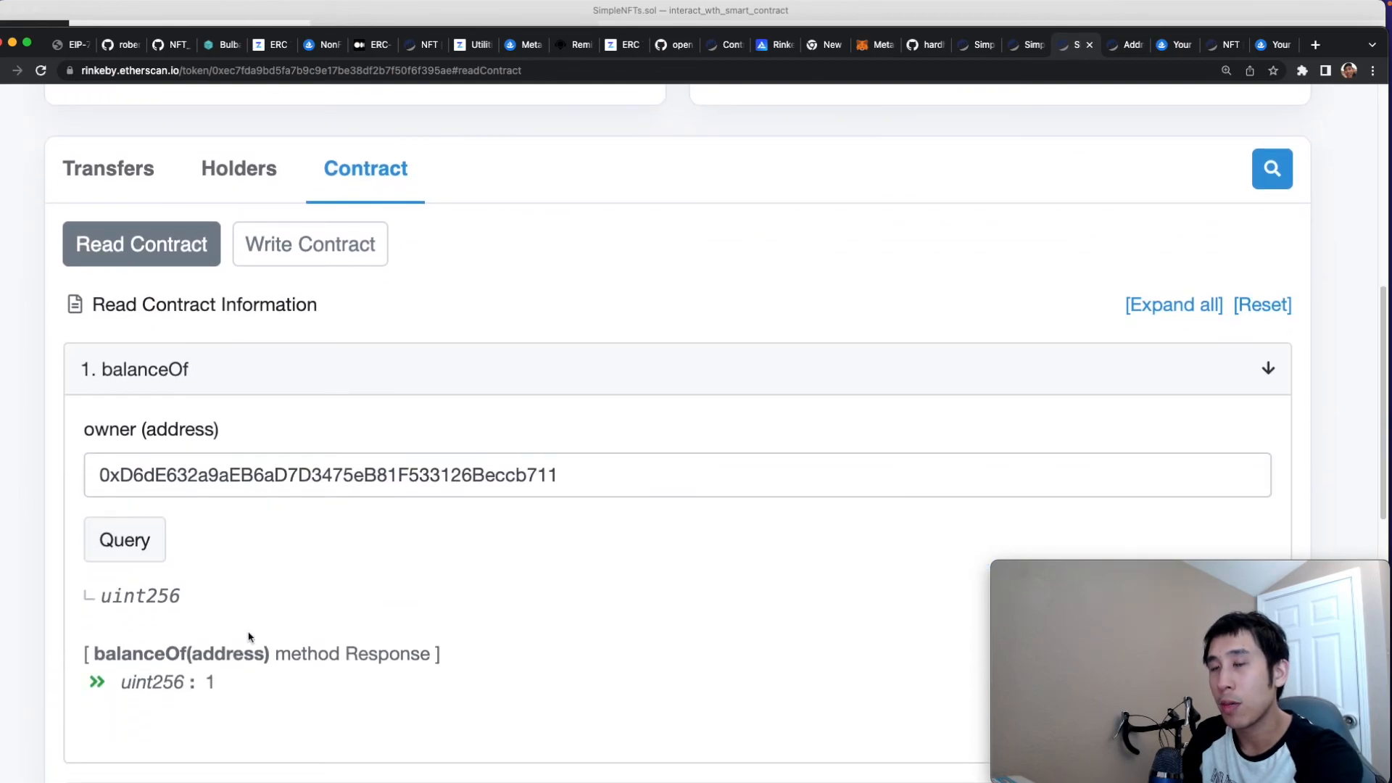
# Step: Scroll the Read Contract tab down to the tokenURI query
pyautogui.scroll(-3)
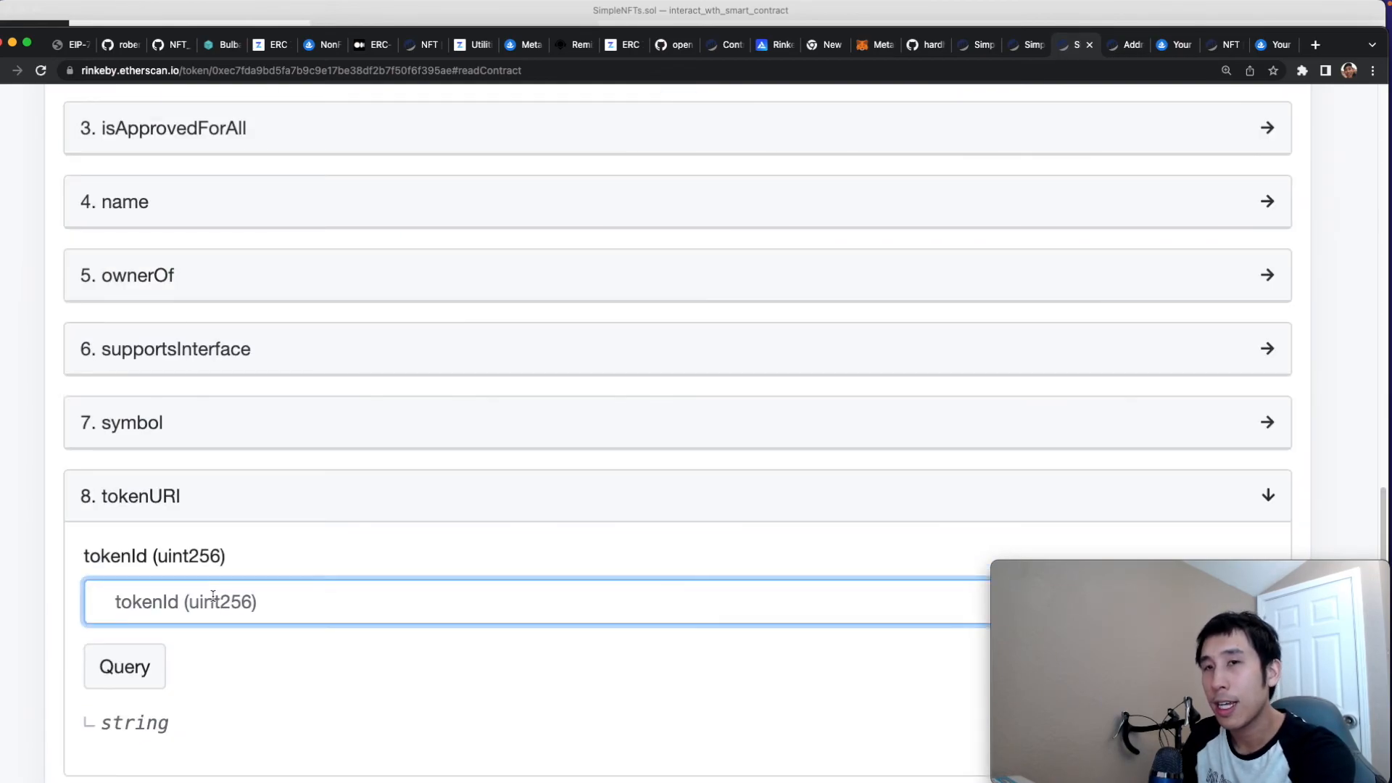